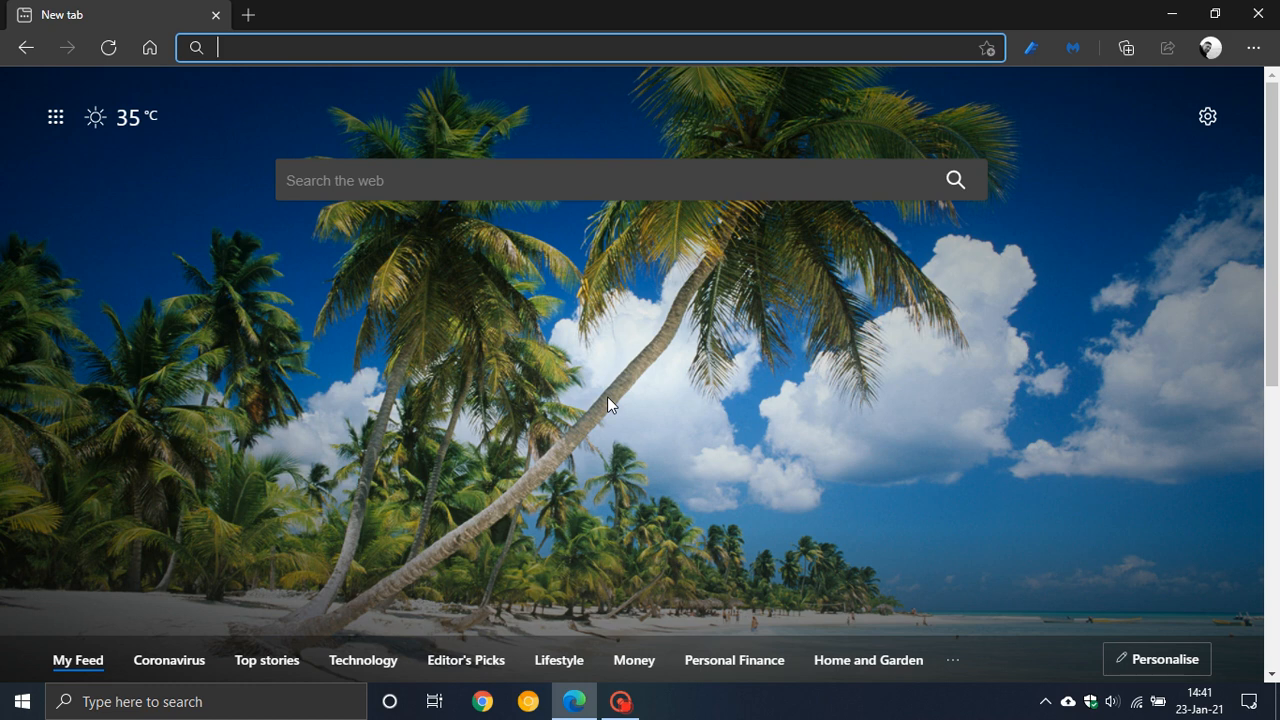
{"action": "mouse_move", "coordinate": [743, 451]}
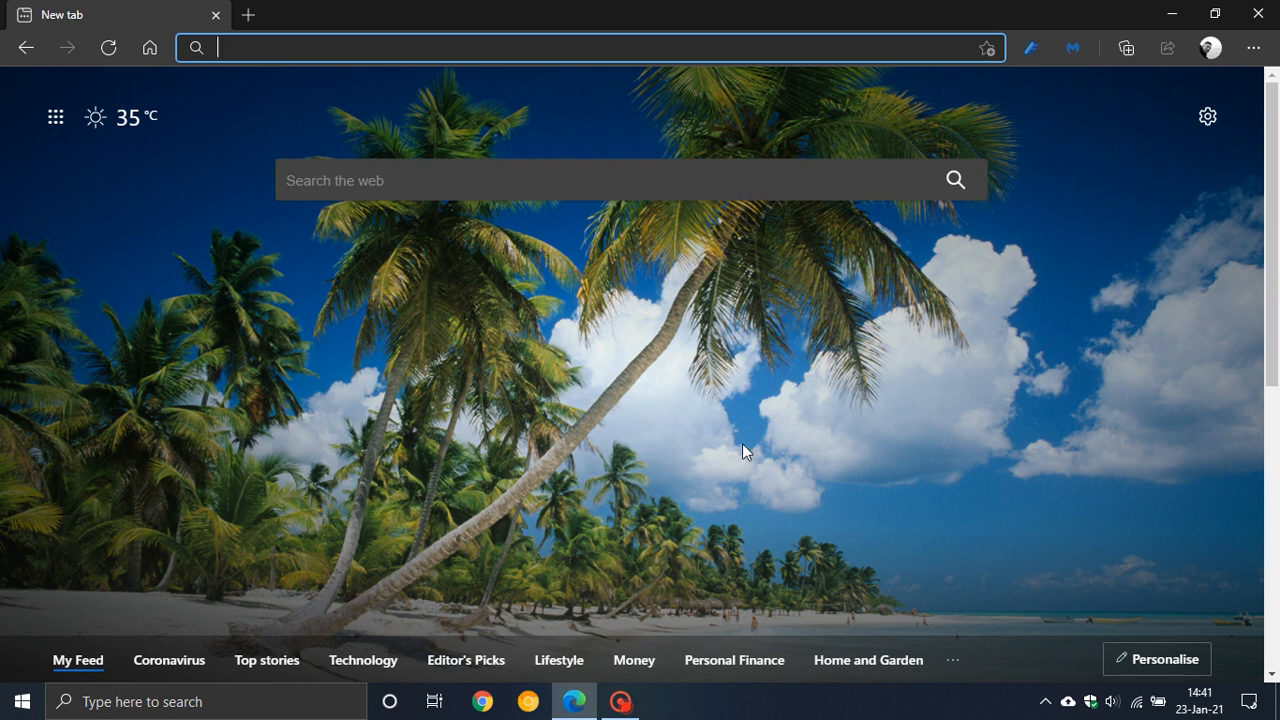
{"action": "mouse_move", "coordinate": [517, 405]}
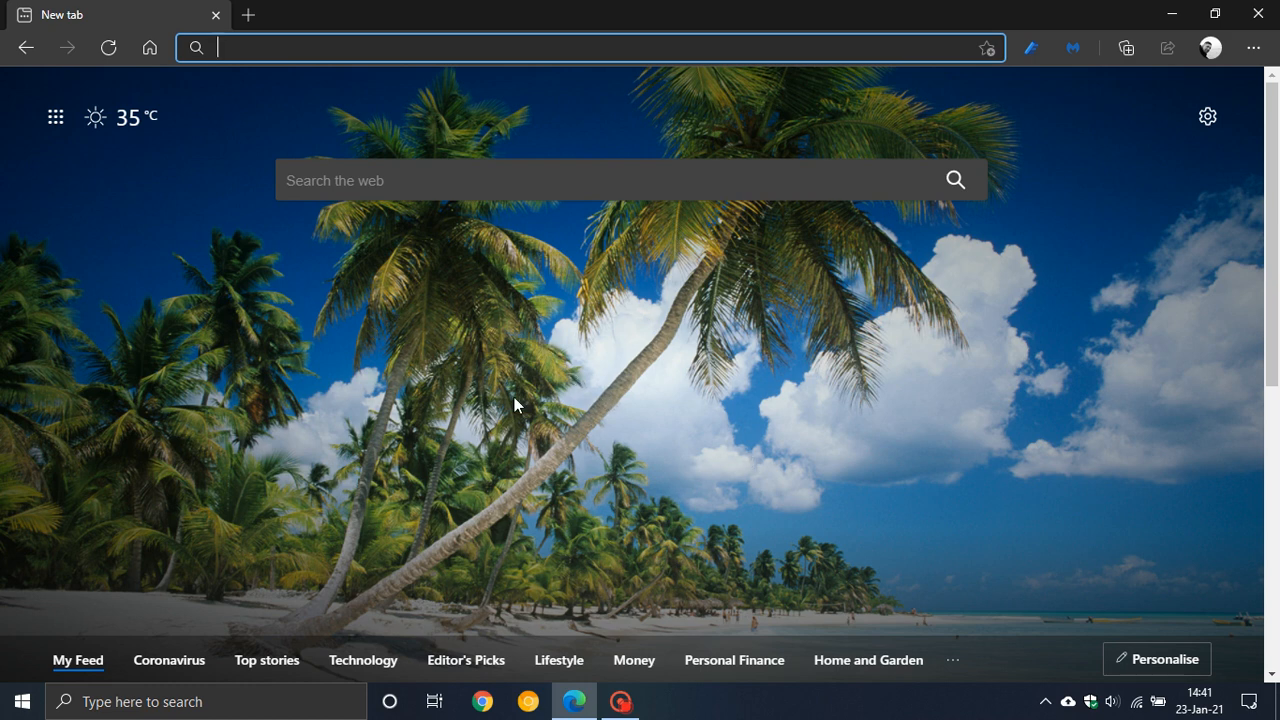
{"action": "mouse_move", "coordinate": [532, 380]}
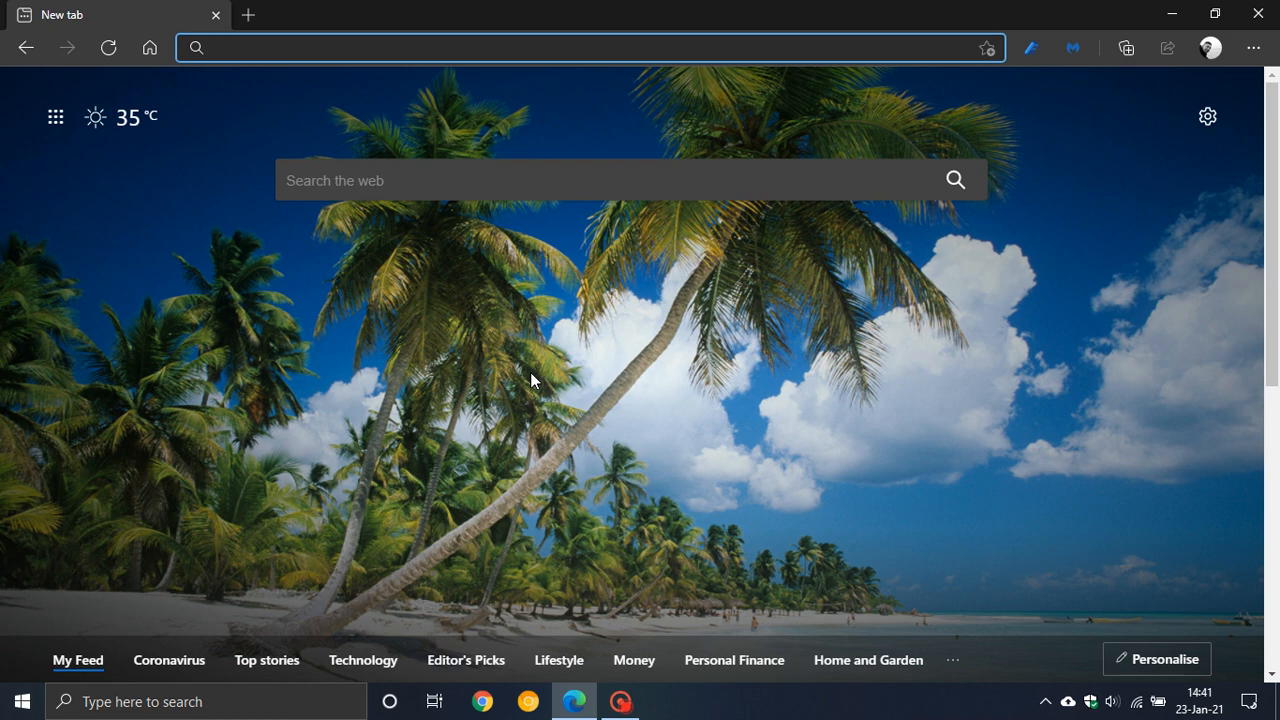
{"action": "mouse_move", "coordinate": [573, 362]}
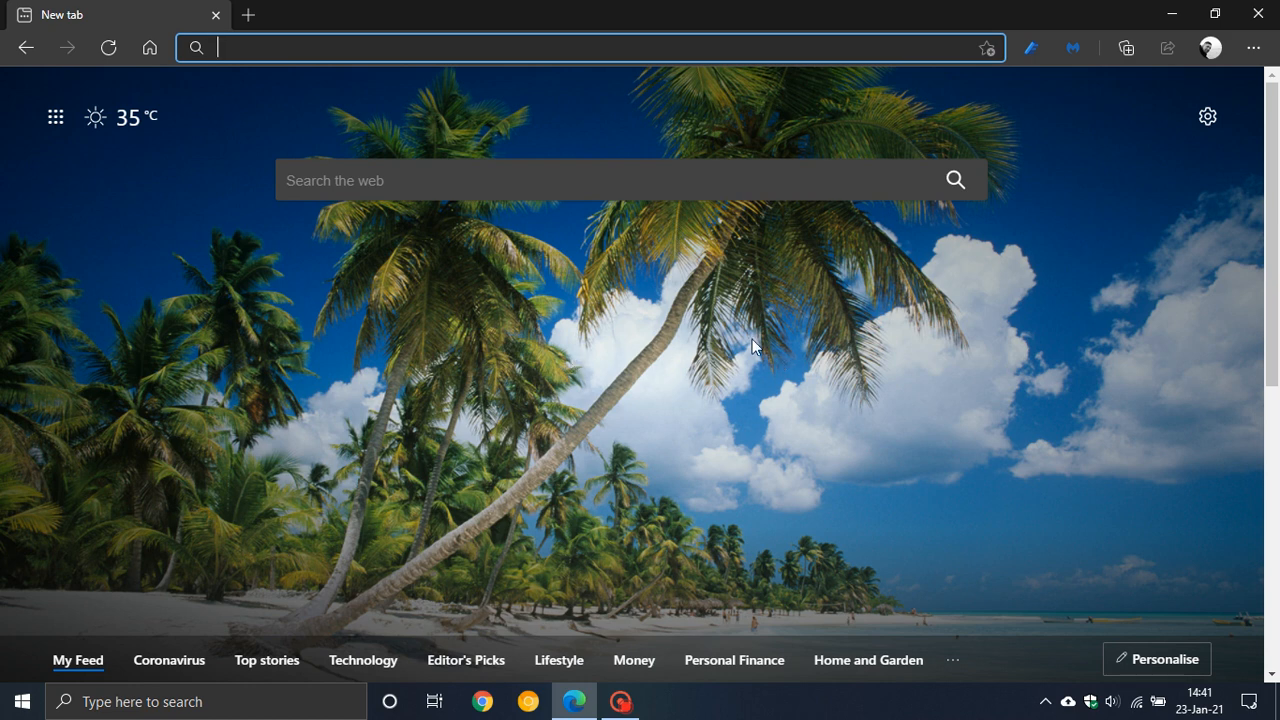
{"action": "mouse_move", "coordinate": [868, 422]}
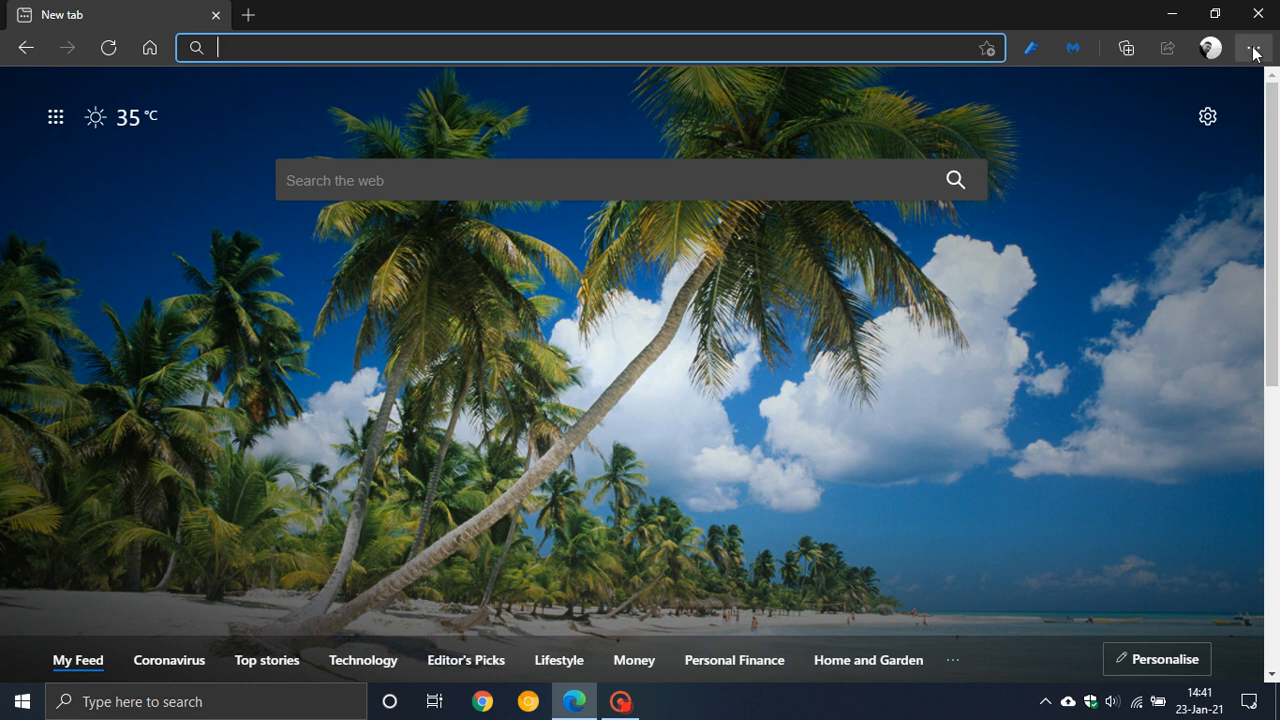
From the … menu, go to Settings and show the Appearance section
{"action": "left_click", "coordinate": [1253, 48]}
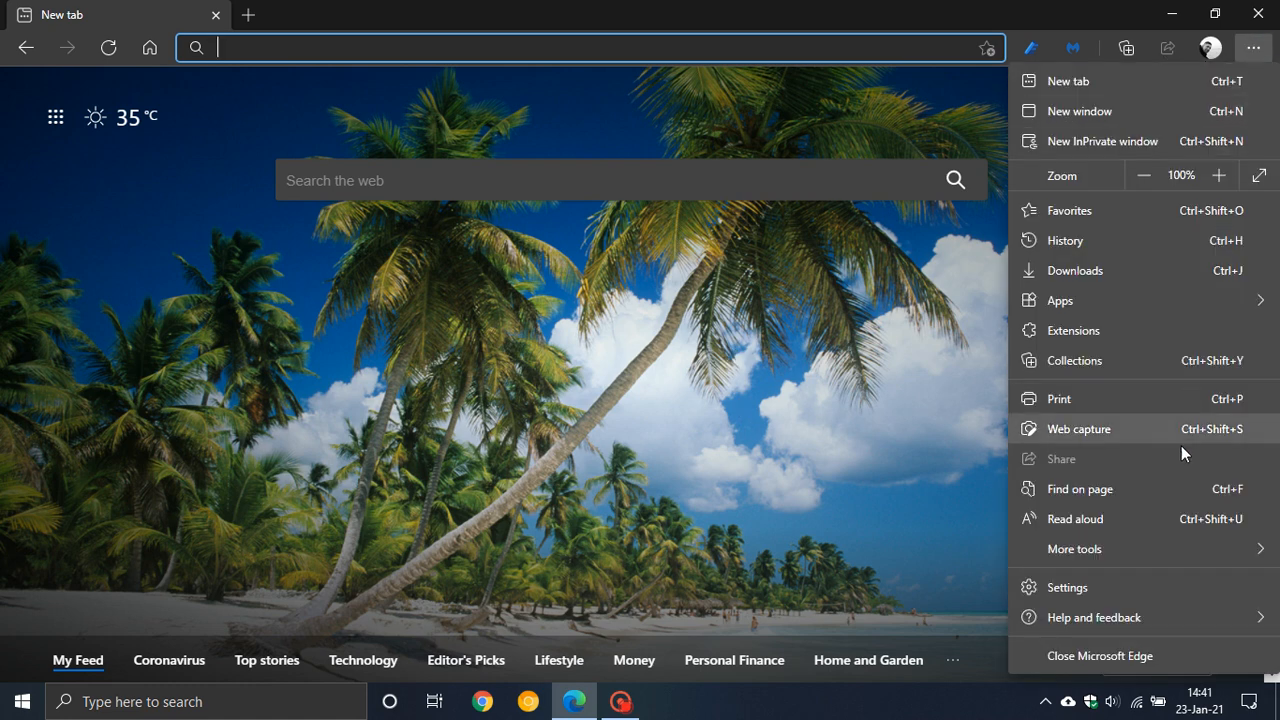
{"action": "left_click", "coordinate": [1067, 587]}
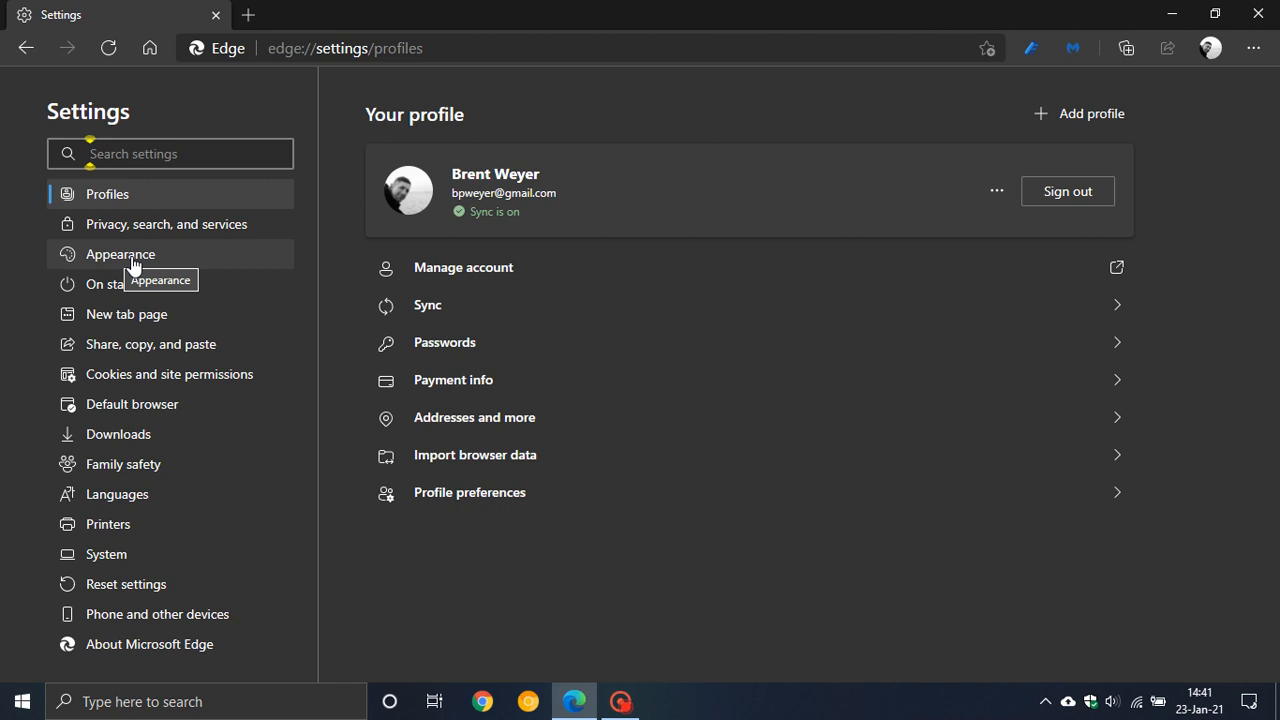
{"action": "left_click", "coordinate": [120, 253]}
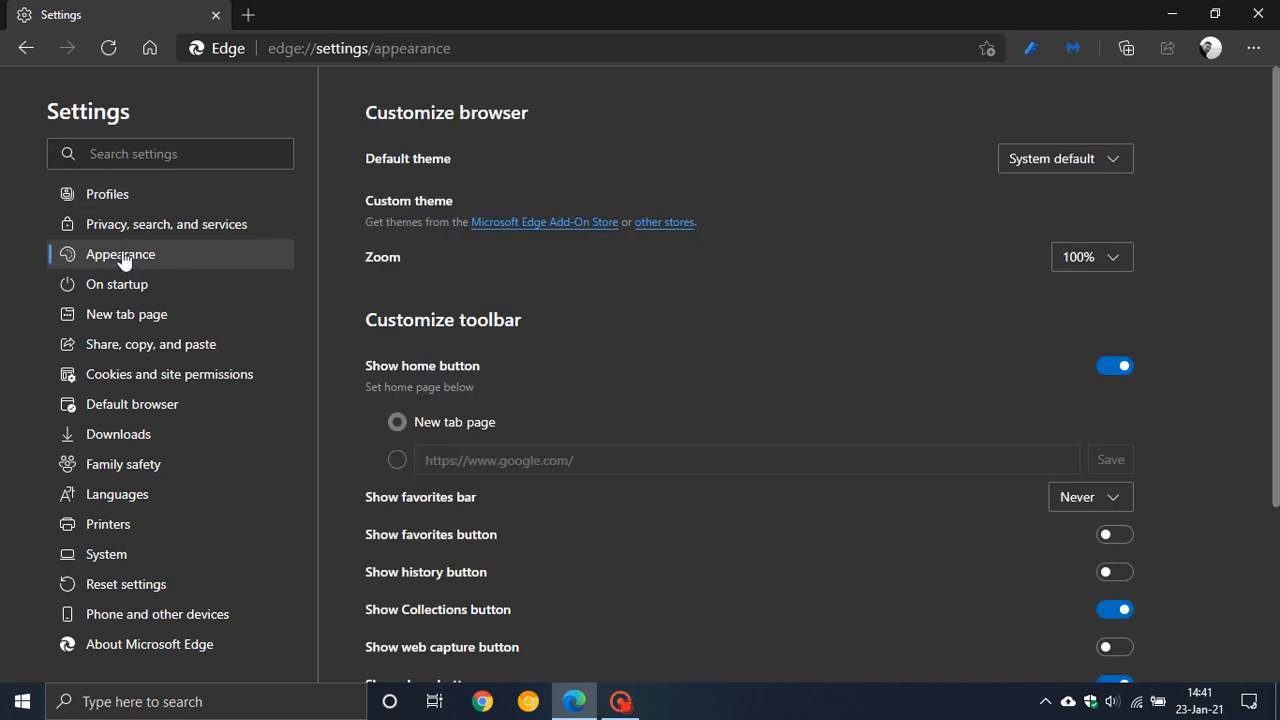
{"action": "mouse_move", "coordinate": [556, 283]}
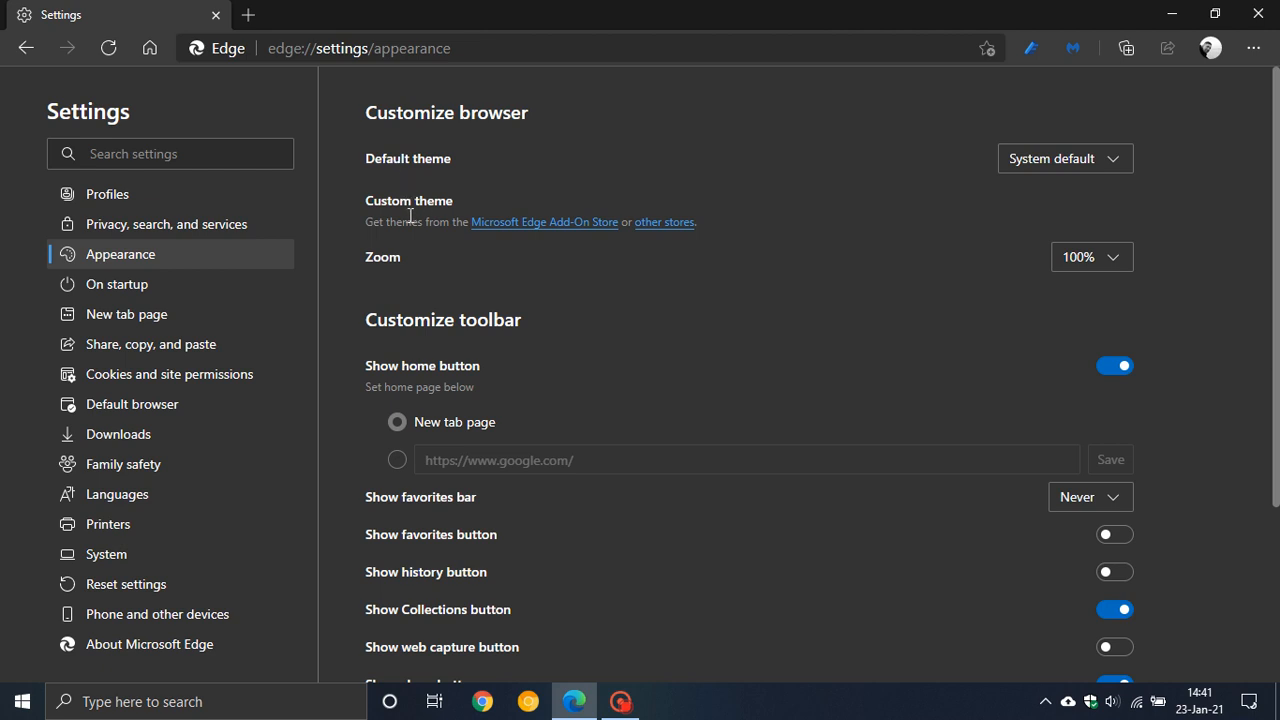
{"action": "mouse_move", "coordinate": [456, 178]}
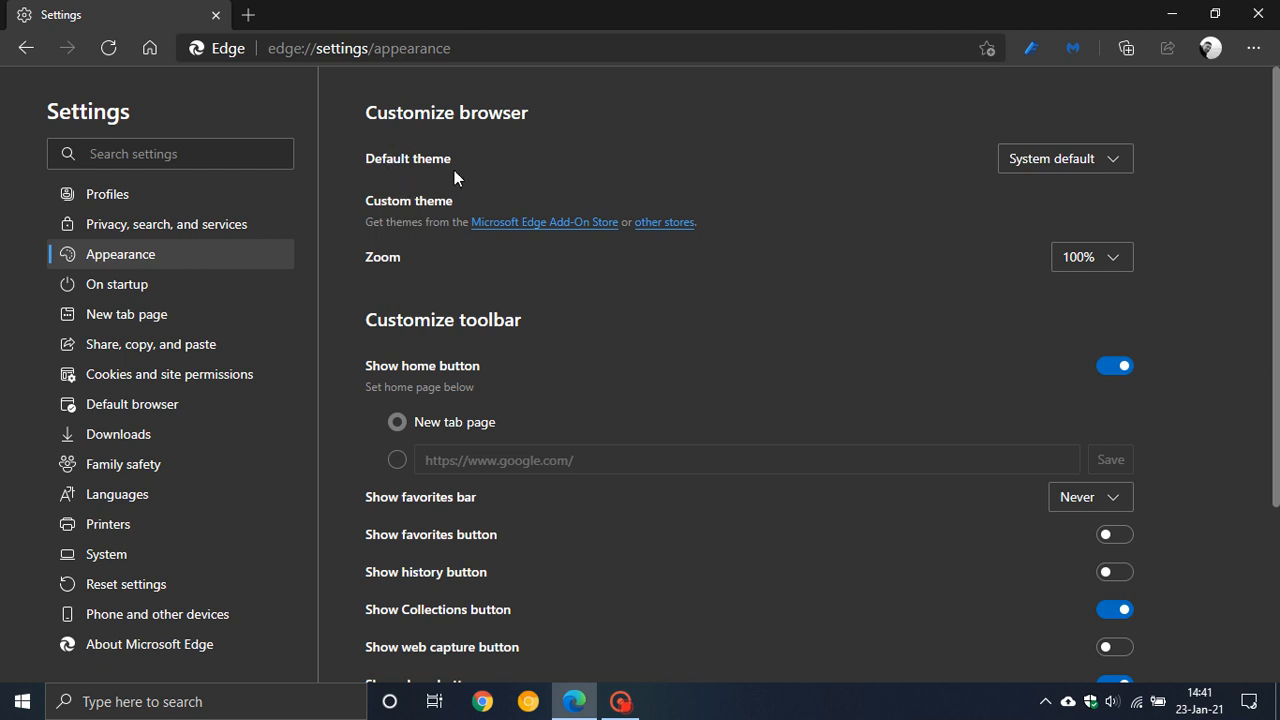
{"action": "left_click", "coordinate": [1063, 158]}
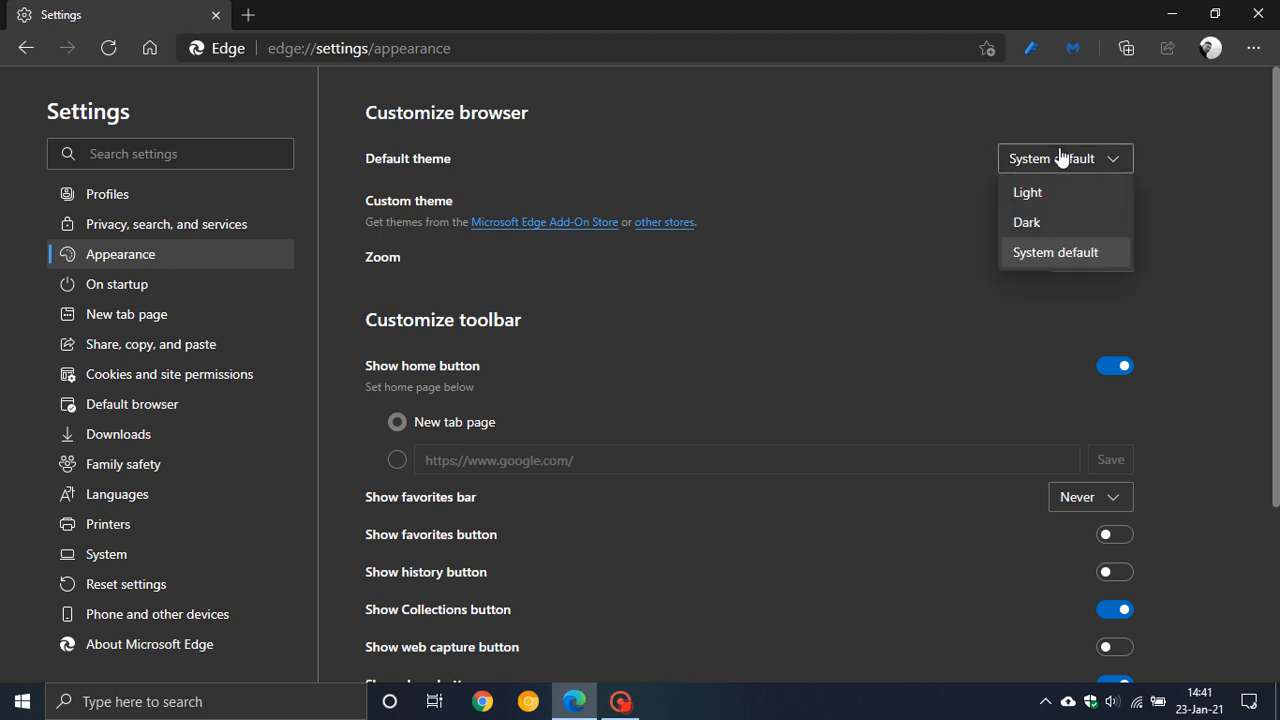
{"action": "left_click", "coordinate": [1055, 252]}
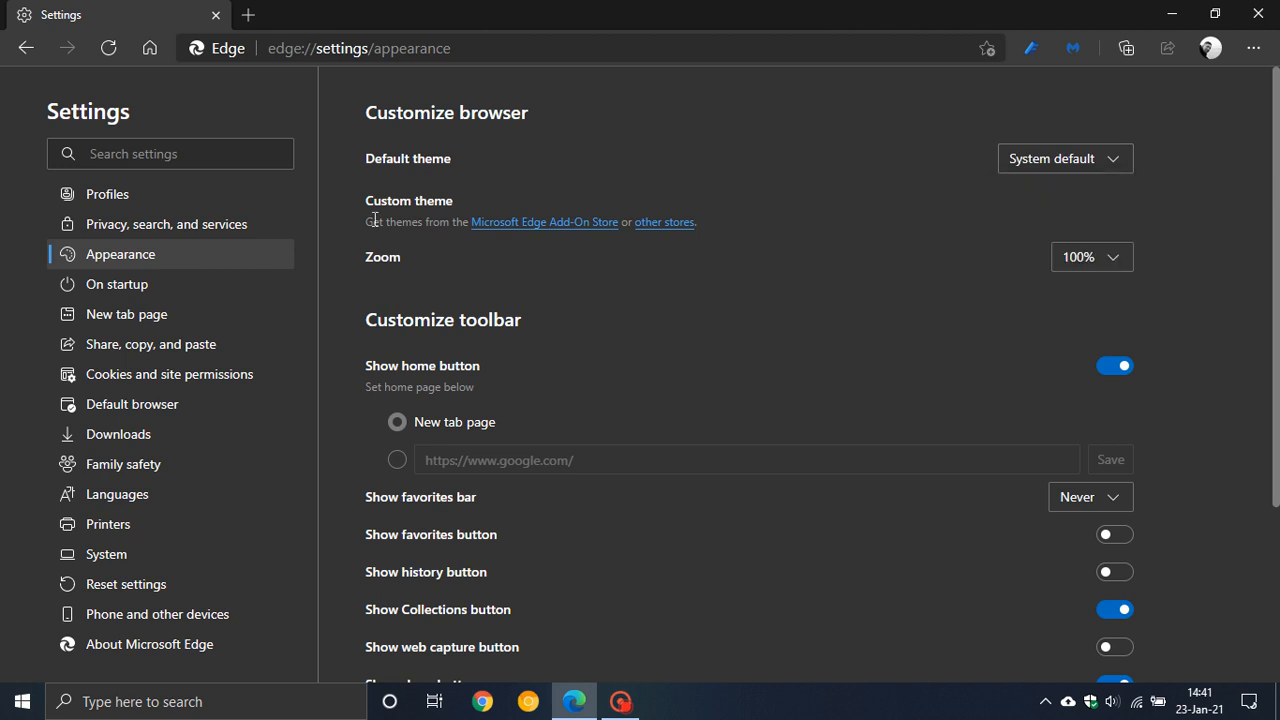
{"action": "mouse_move", "coordinate": [460, 244]}
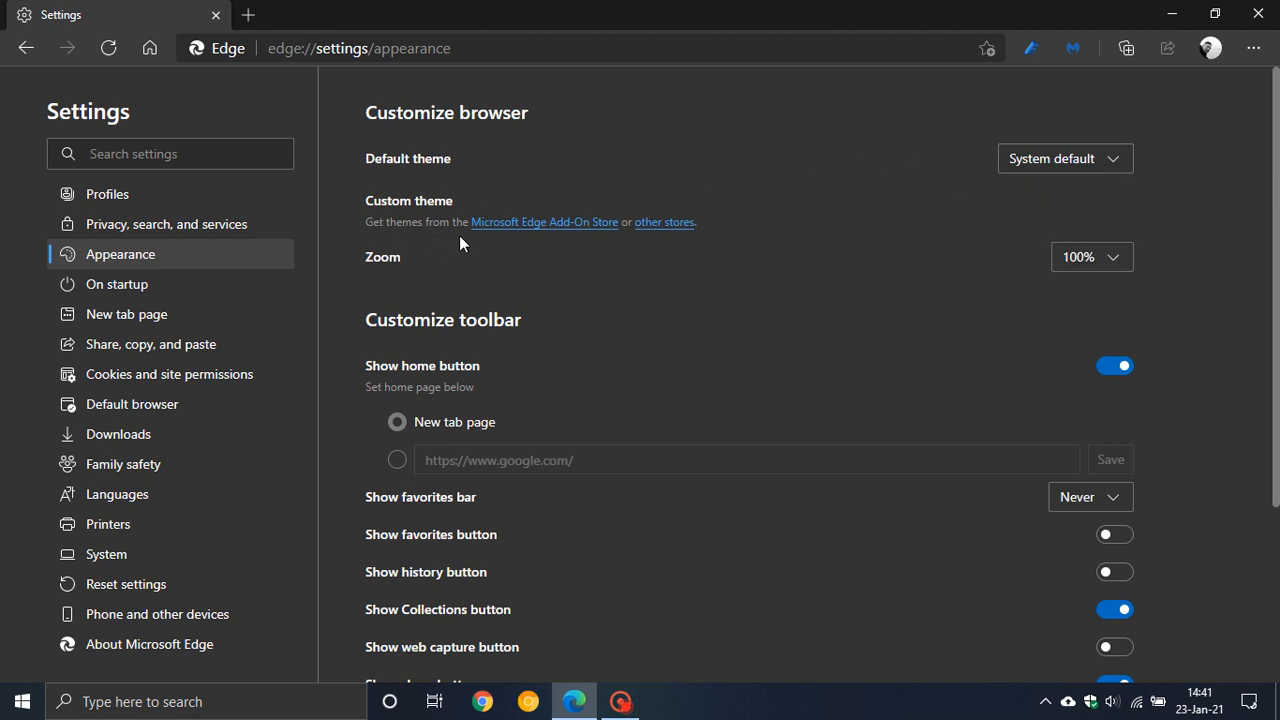
{"action": "mouse_move", "coordinate": [544, 222]}
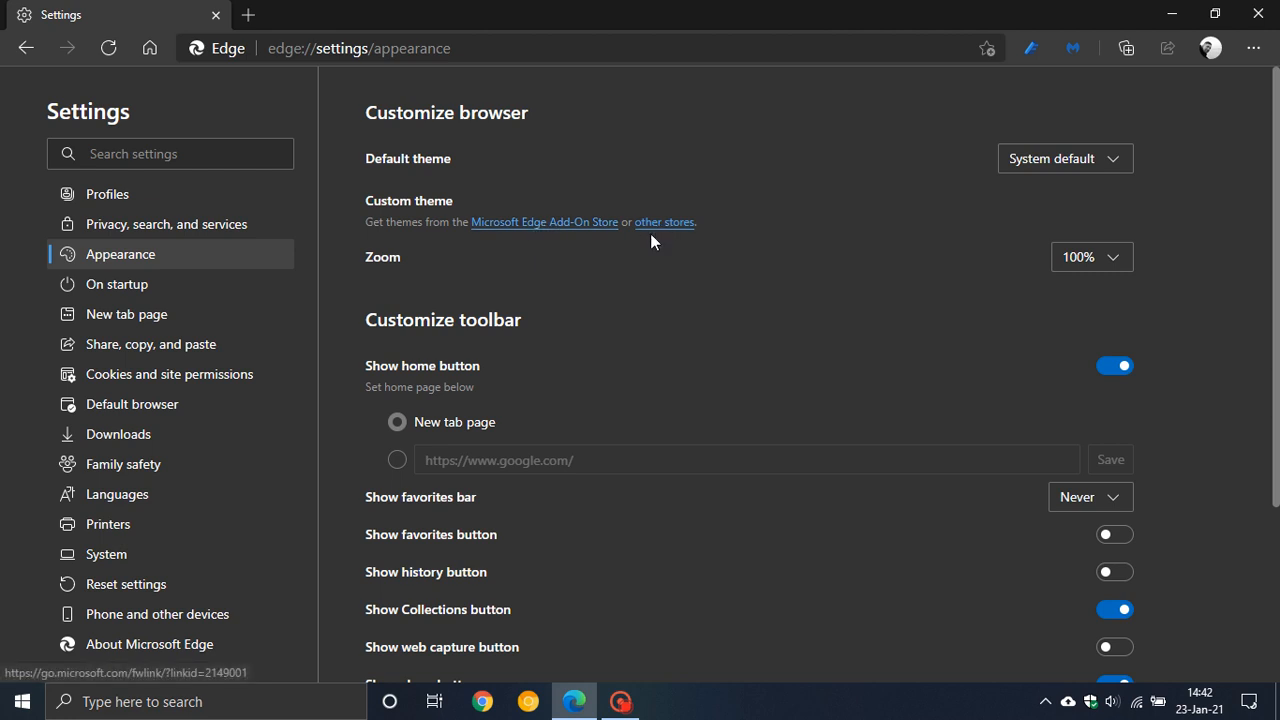
{"action": "mouse_move", "coordinate": [543, 222]}
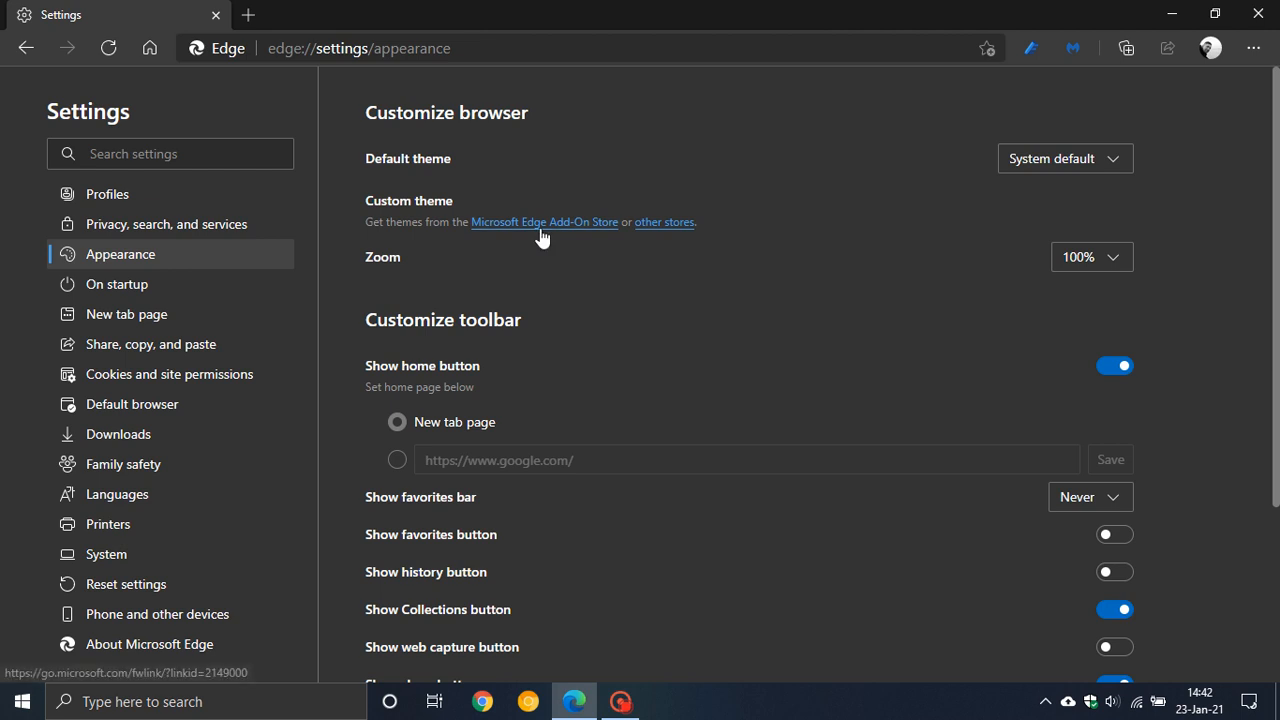
Open the Edge Add-ons Themes page and scroll through the Microsoft themes like Halo and Wandering Fields
{"action": "left_click", "coordinate": [544, 222]}
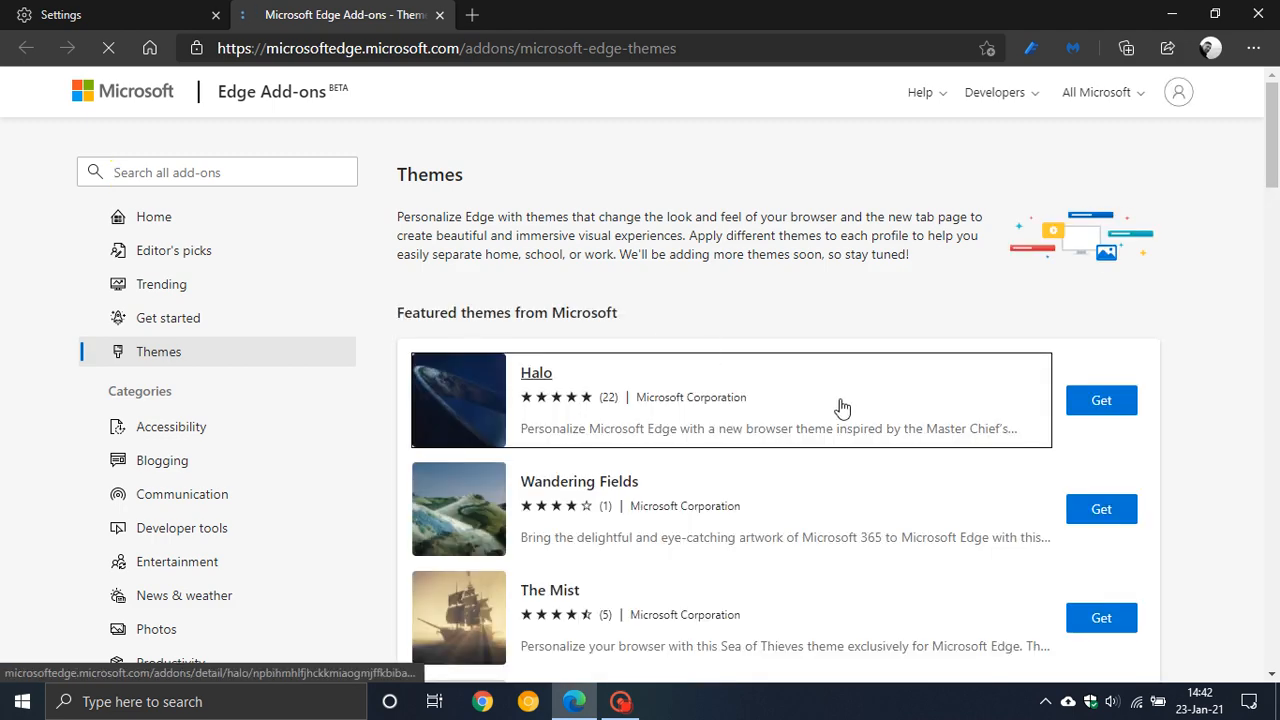
{"action": "scroll", "scroll_direction": "down", "scroll_amount": 3}
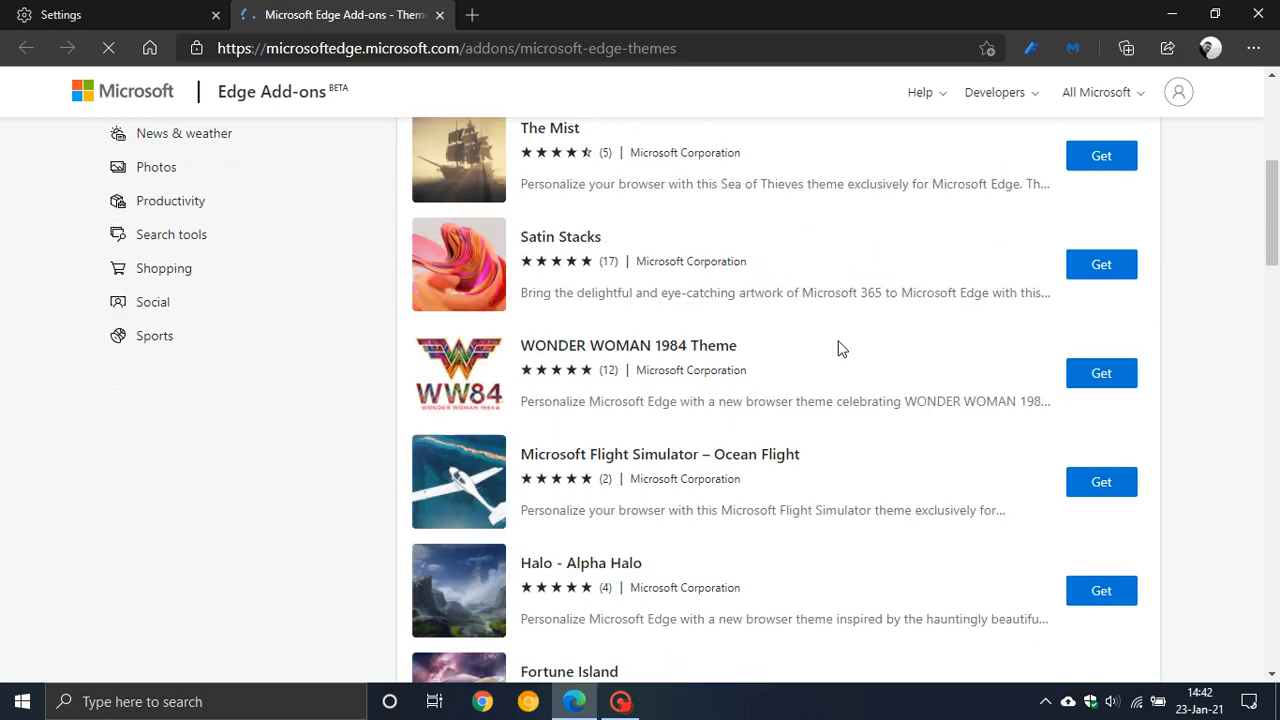
{"action": "scroll", "scroll_direction": "down", "scroll_amount": 3}
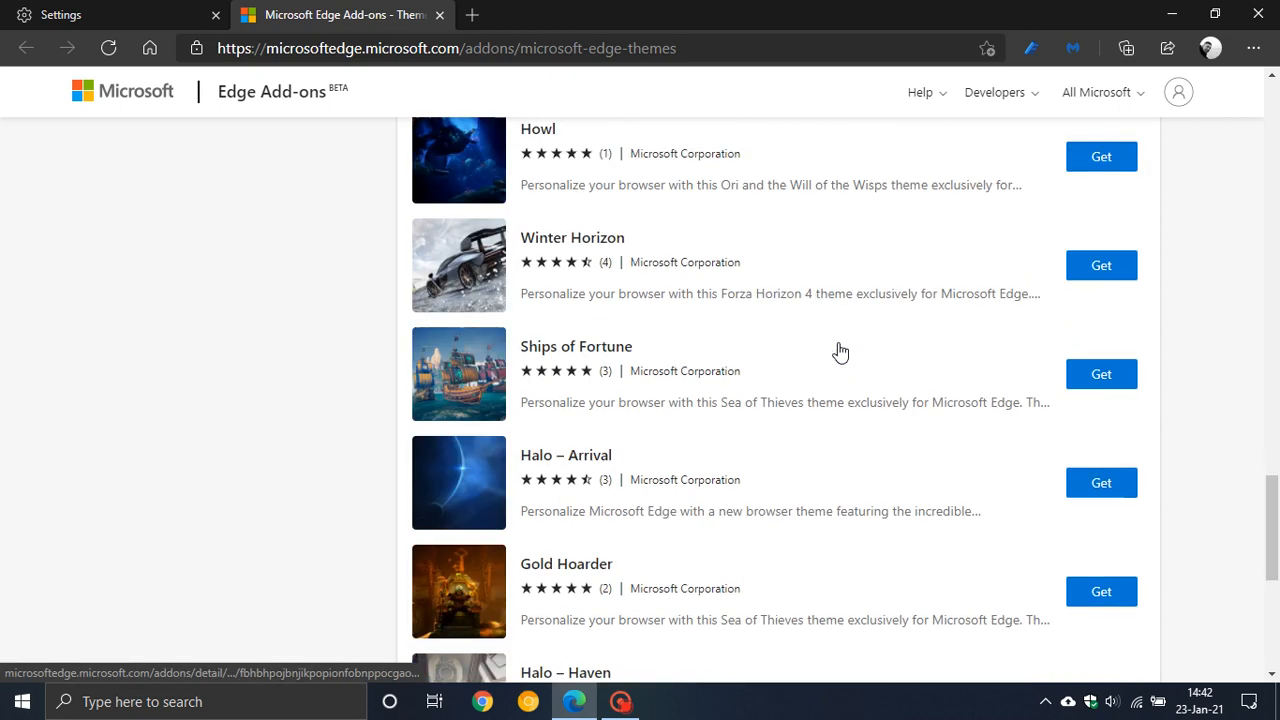
{"action": "scroll", "scroll_direction": "down", "scroll_amount": 3}
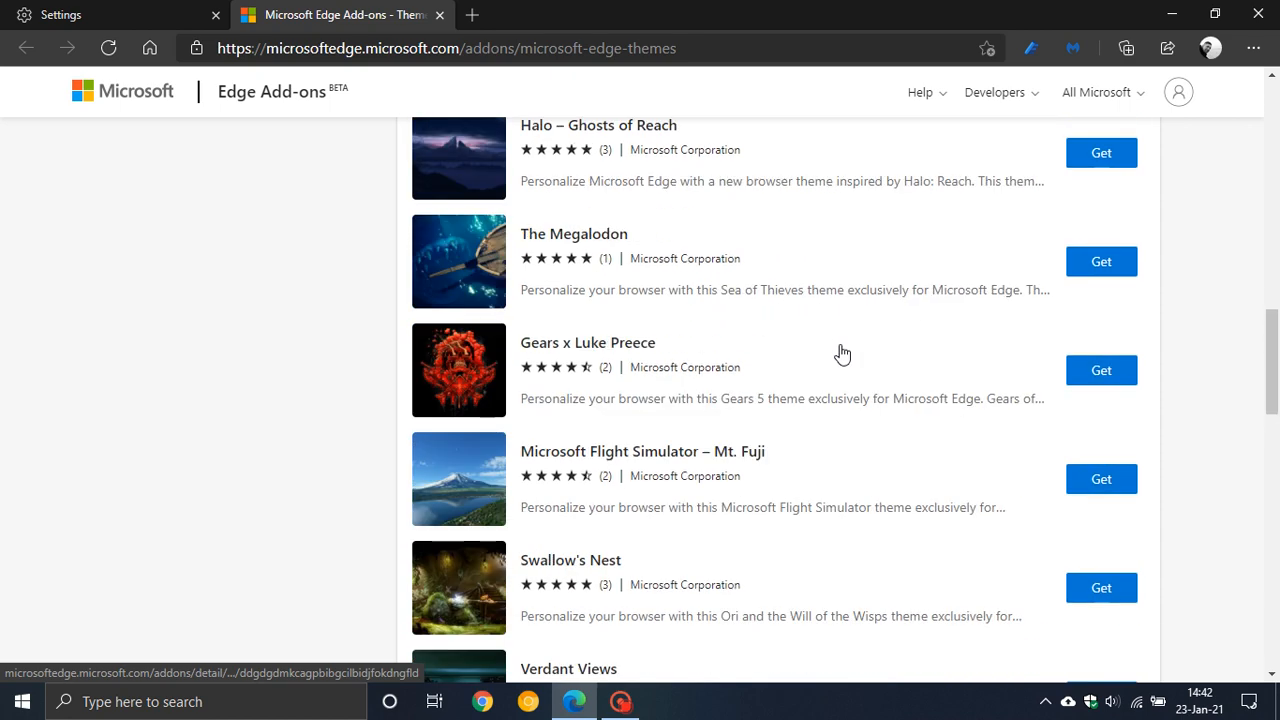
{"action": "scroll", "scroll_direction": "down", "scroll_amount": 3}
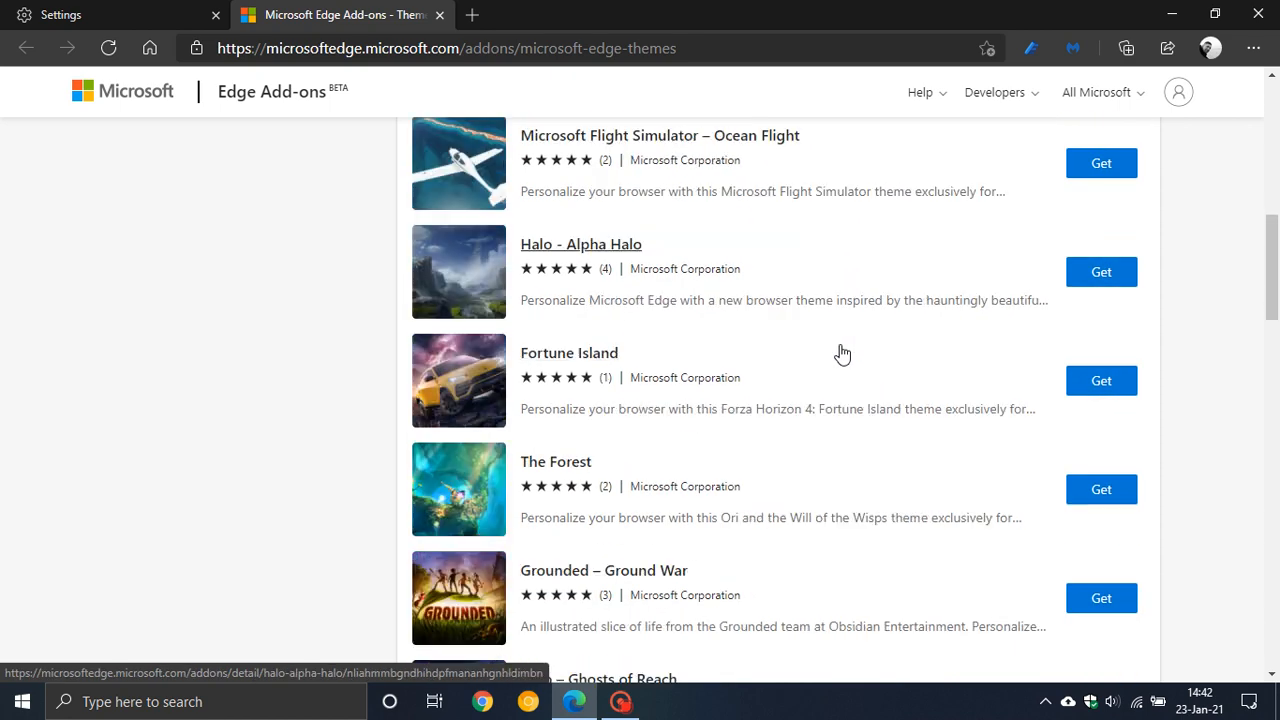
{"action": "scroll", "scroll_direction": "down", "scroll_amount": 3}
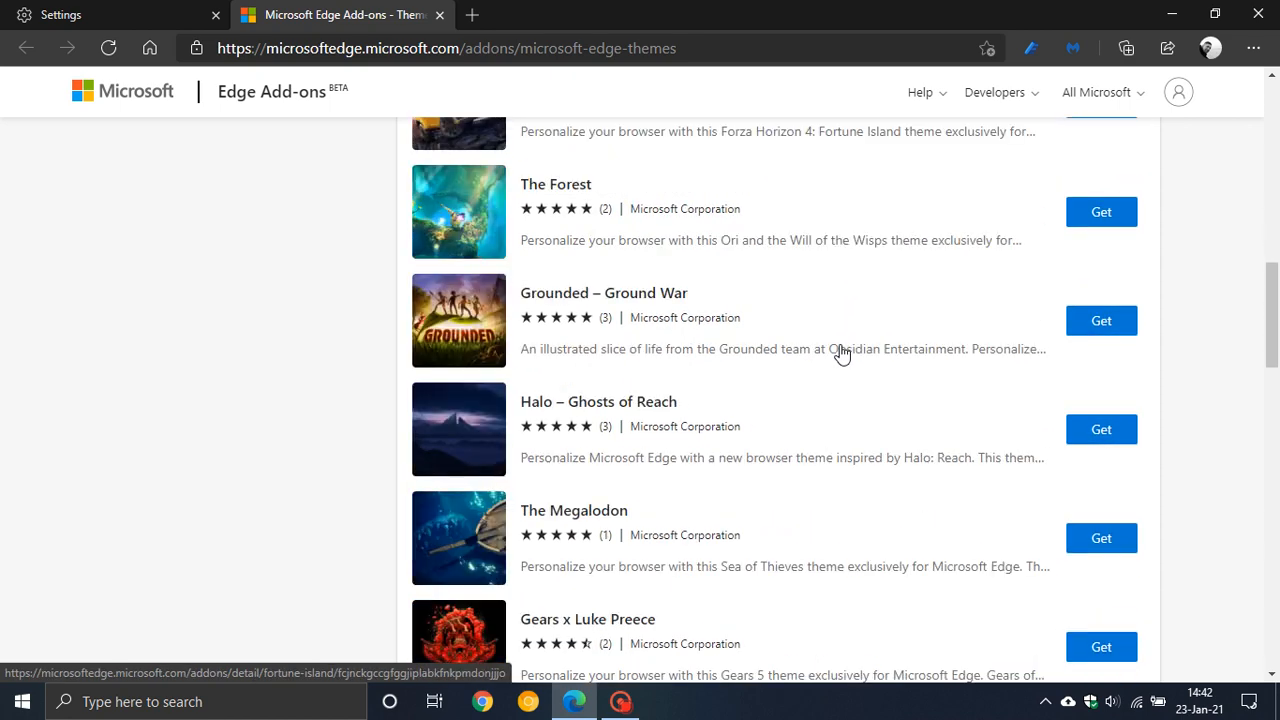
{"action": "scroll", "scroll_direction": "down", "scroll_amount": 3}
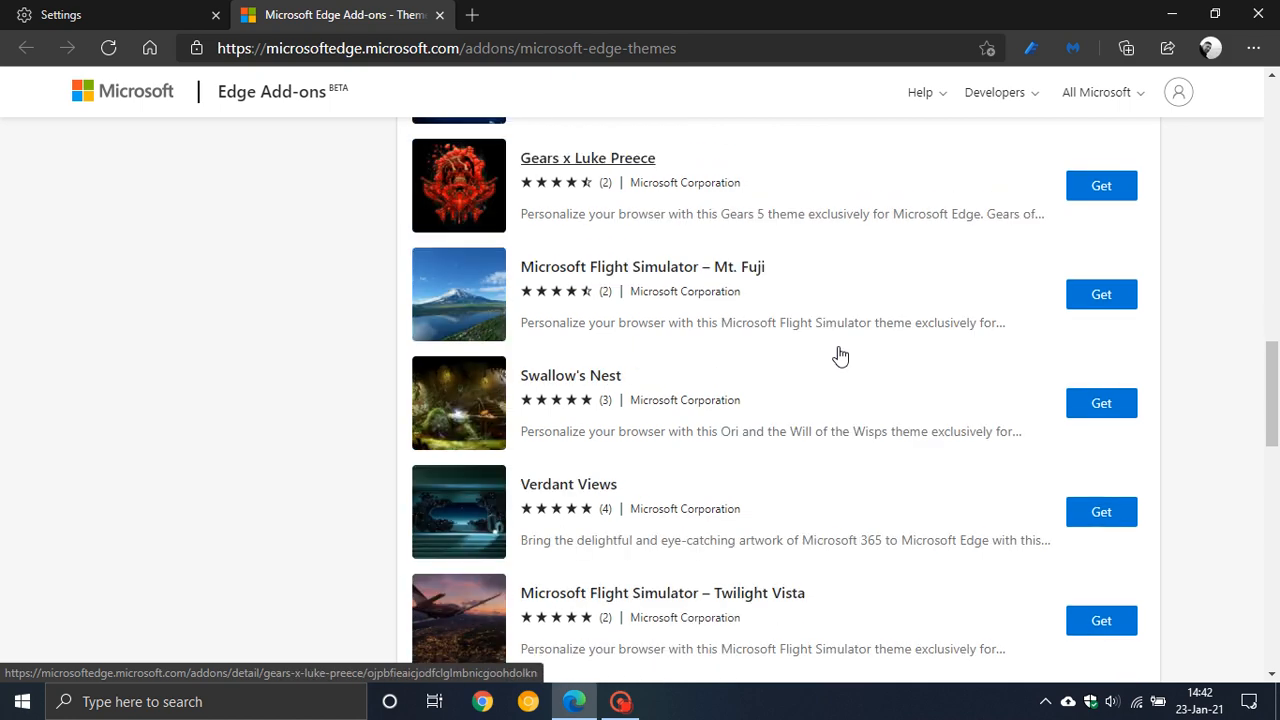
{"action": "scroll", "scroll_direction": "down", "scroll_amount": 3}
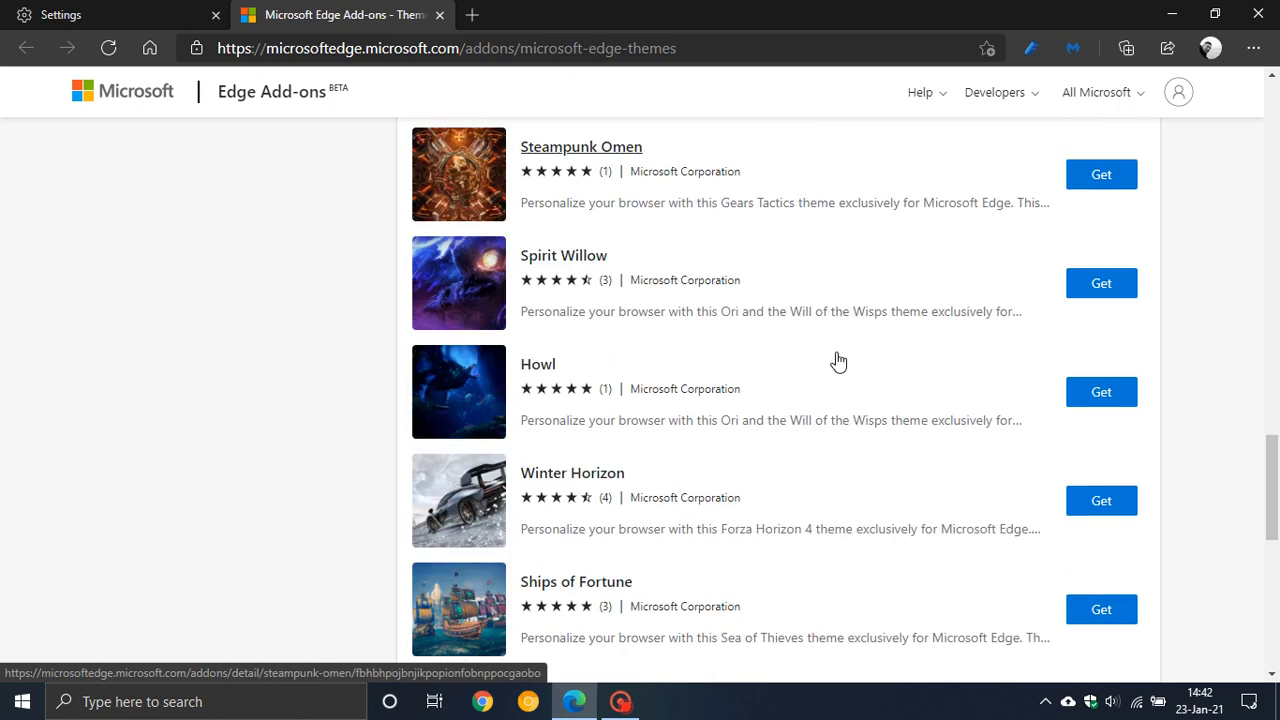
{"action": "scroll", "scroll_direction": "down", "scroll_amount": 3}
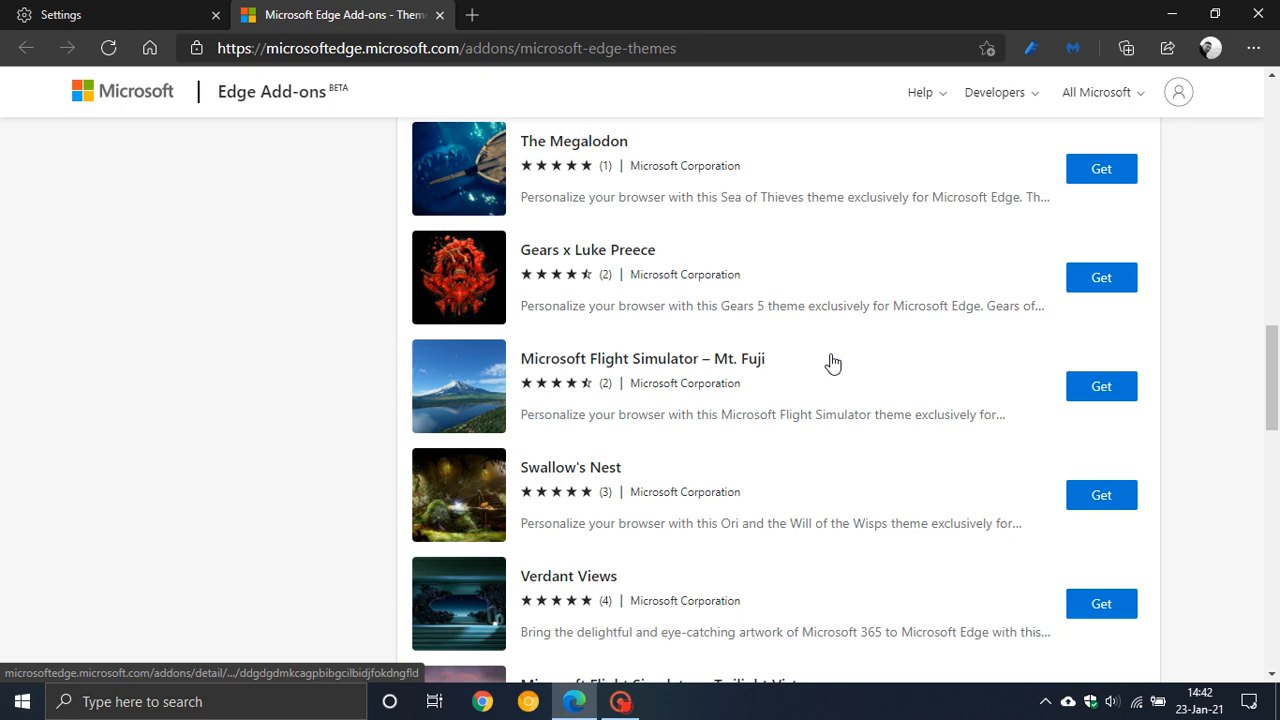
{"action": "scroll", "scroll_direction": "up", "scroll_amount": 3}
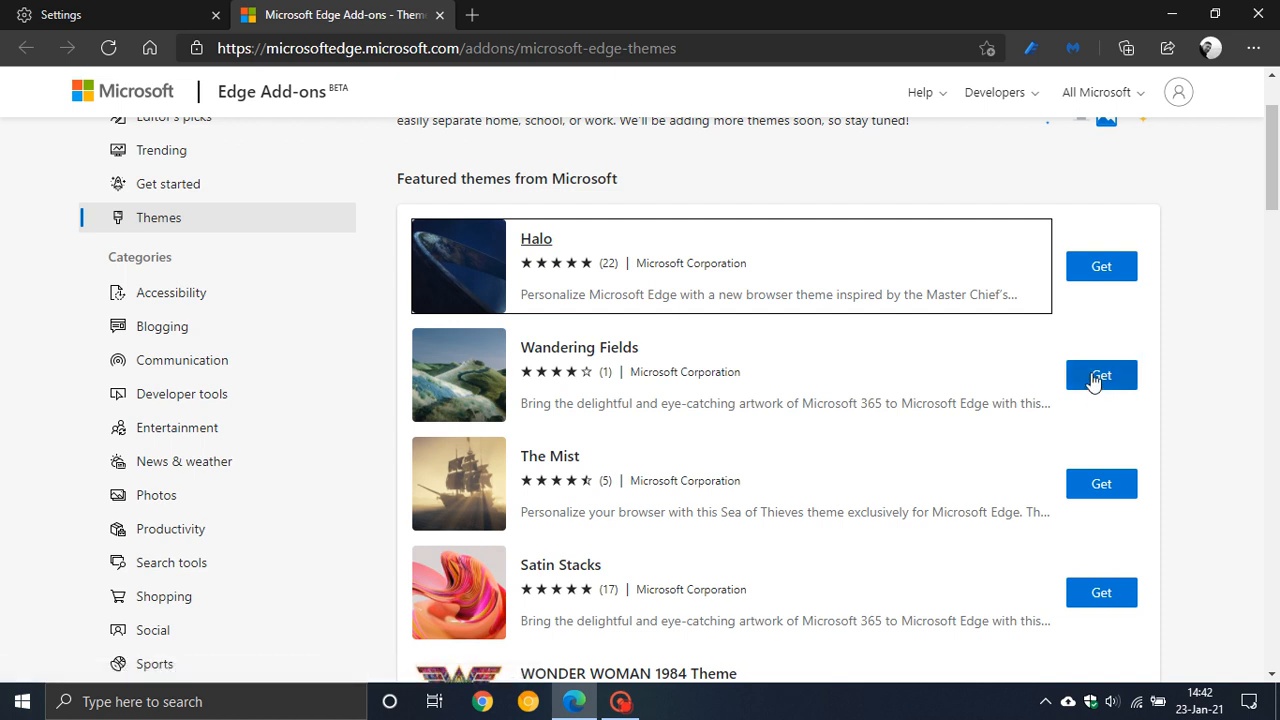
Get the Wandering Fields theme and confirm Add theme
{"action": "left_click", "coordinate": [1100, 374]}
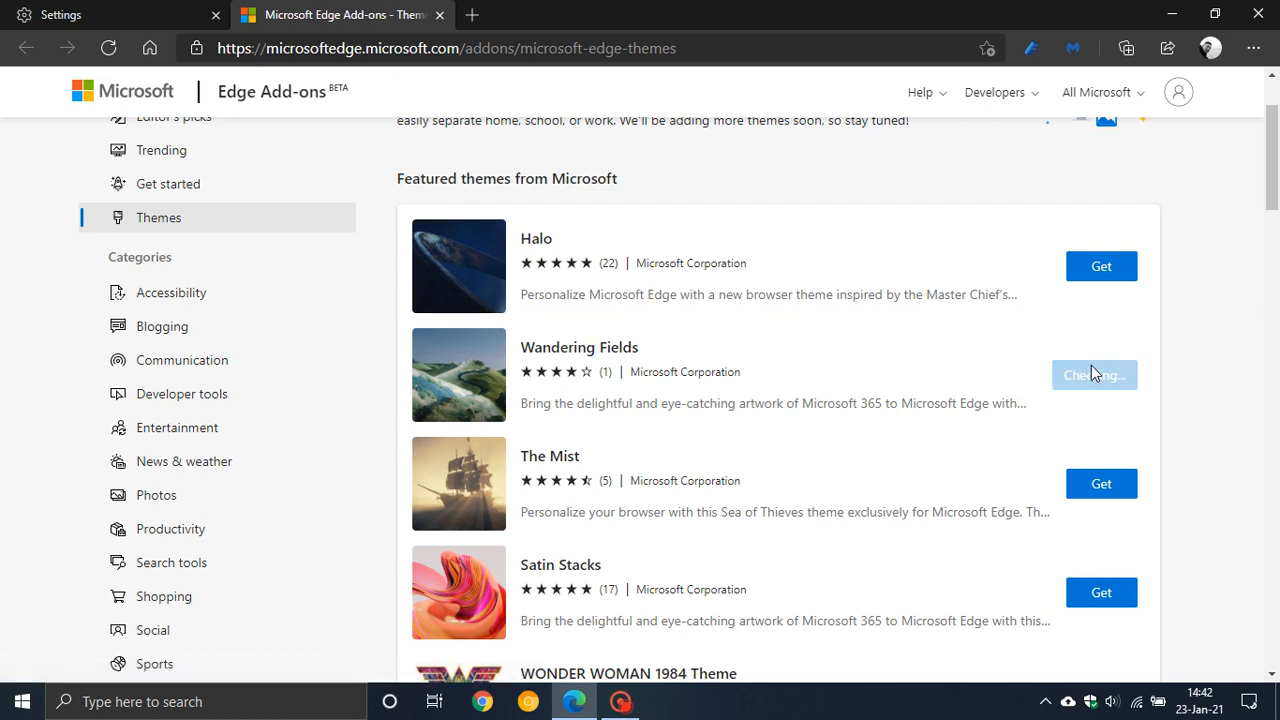
{"action": "left_click", "coordinate": [1094, 374]}
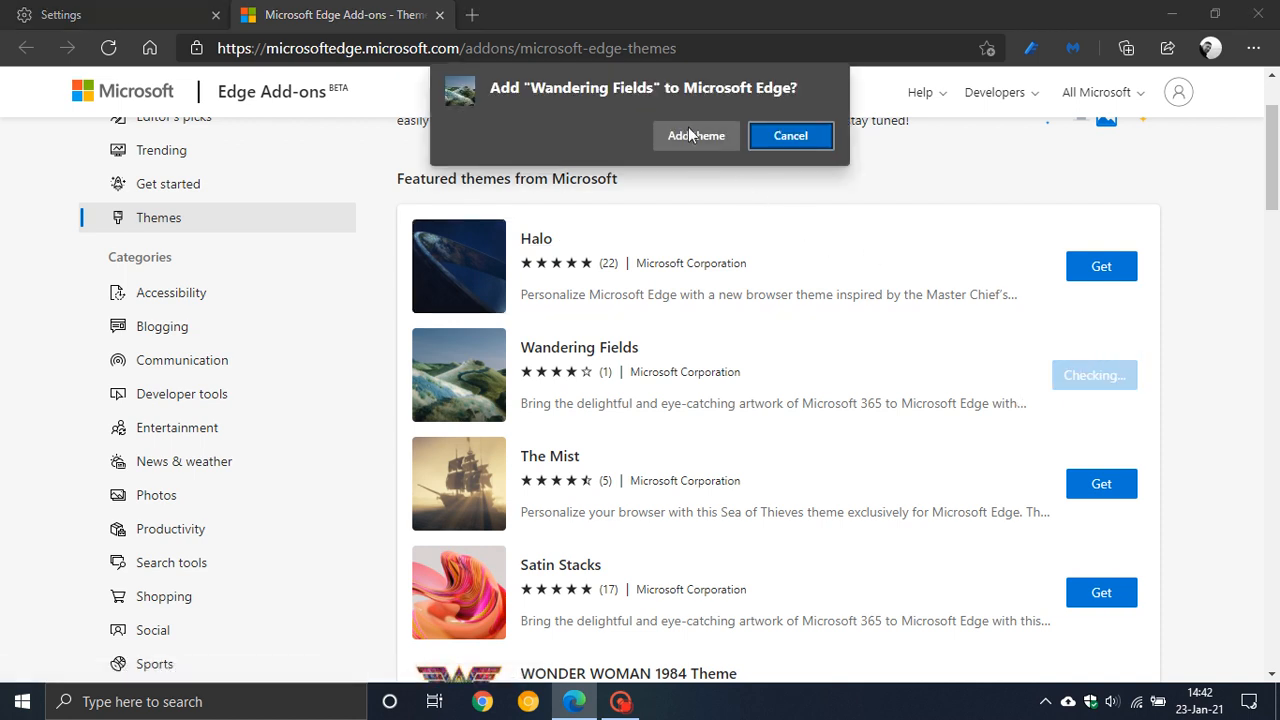
{"action": "left_click", "coordinate": [696, 135]}
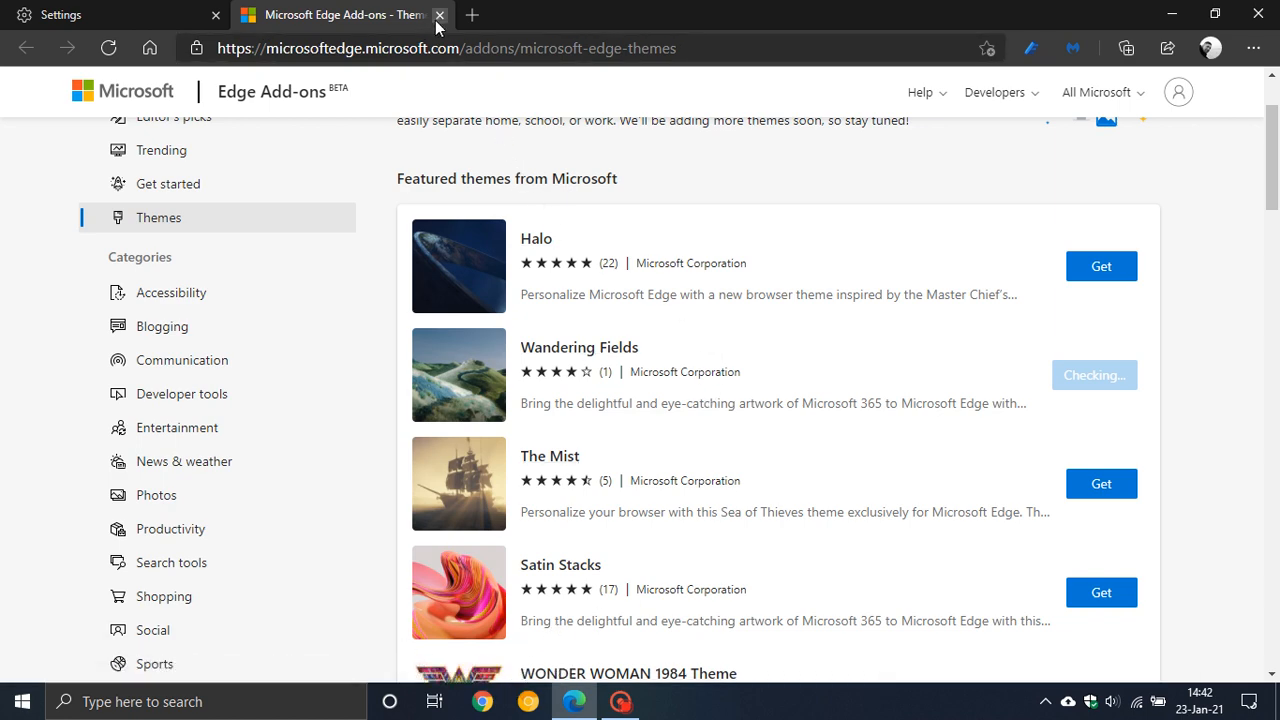
Close the Add-ons tab and dismiss the 'Installed theme' notification
{"action": "left_click", "coordinate": [439, 14]}
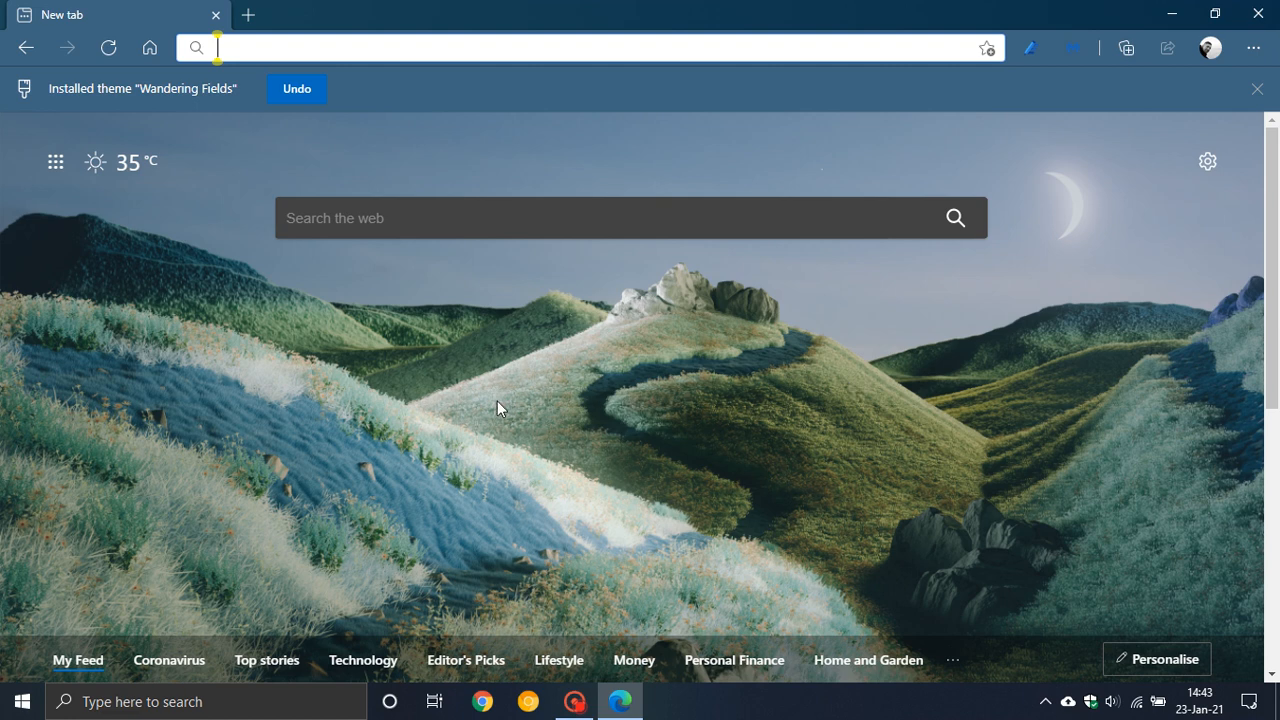
{"action": "mouse_move", "coordinate": [265, 144]}
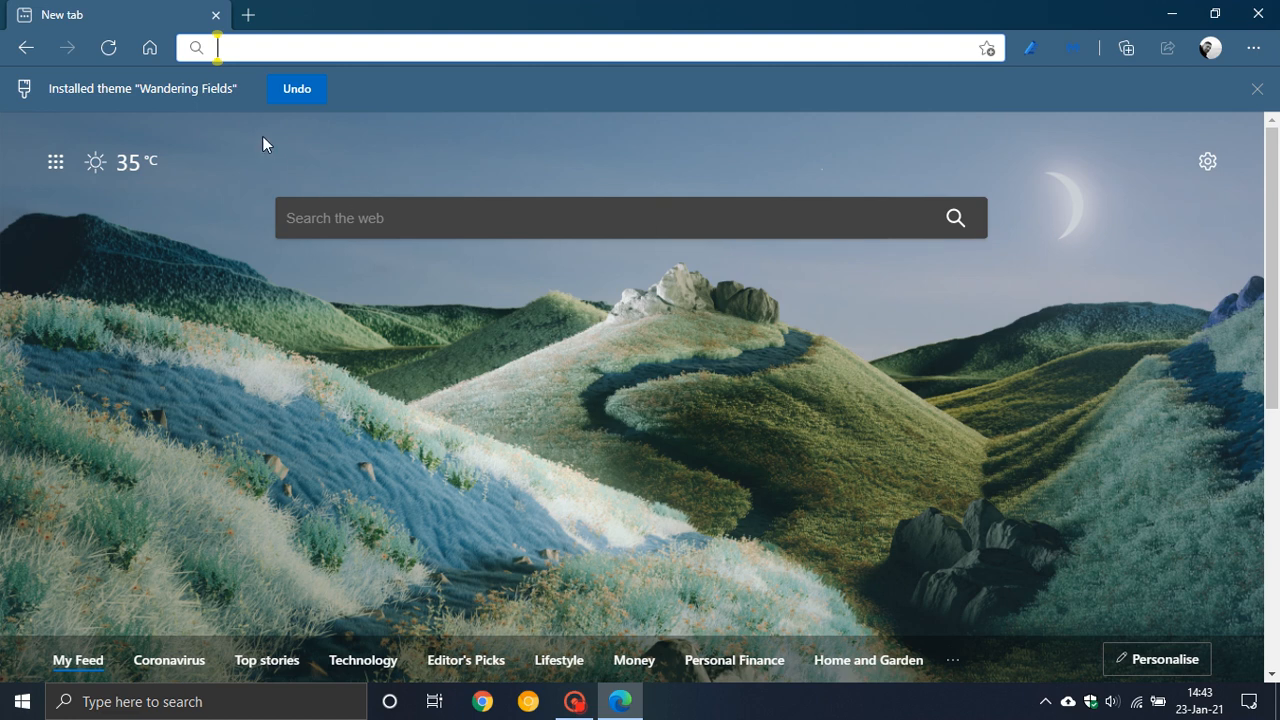
{"action": "mouse_move", "coordinate": [280, 122]}
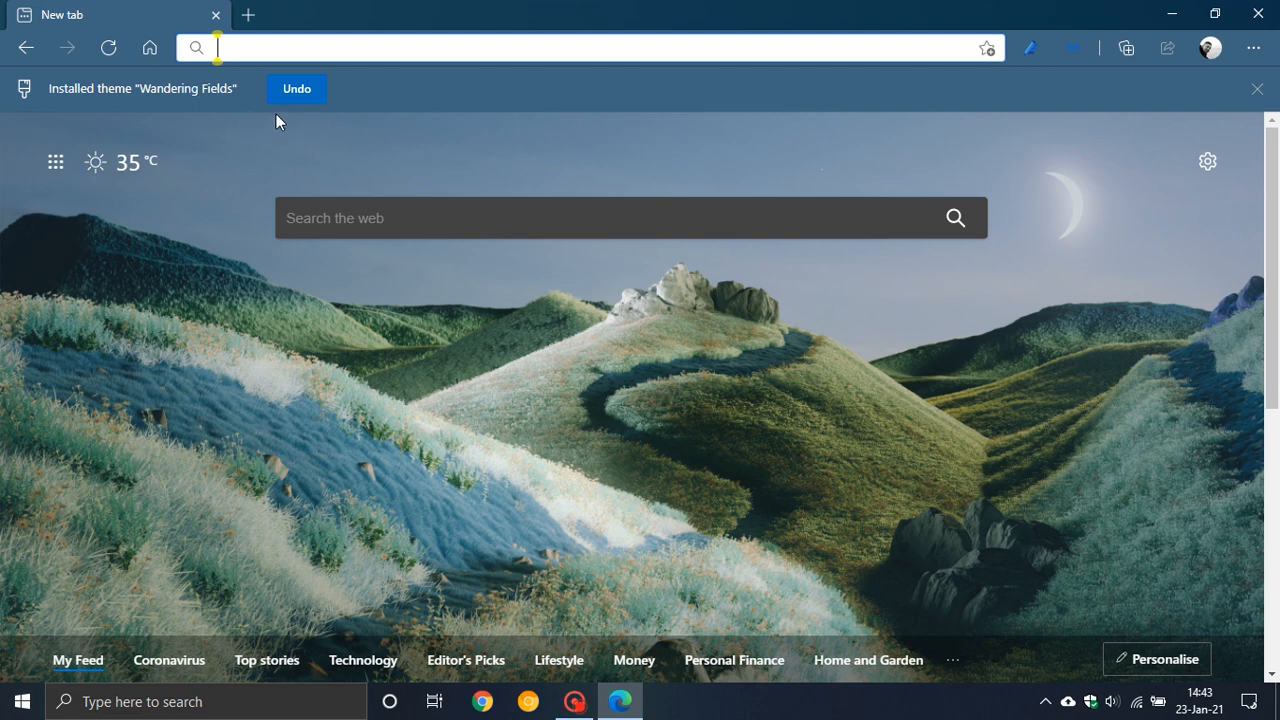
{"action": "mouse_move", "coordinate": [1257, 89]}
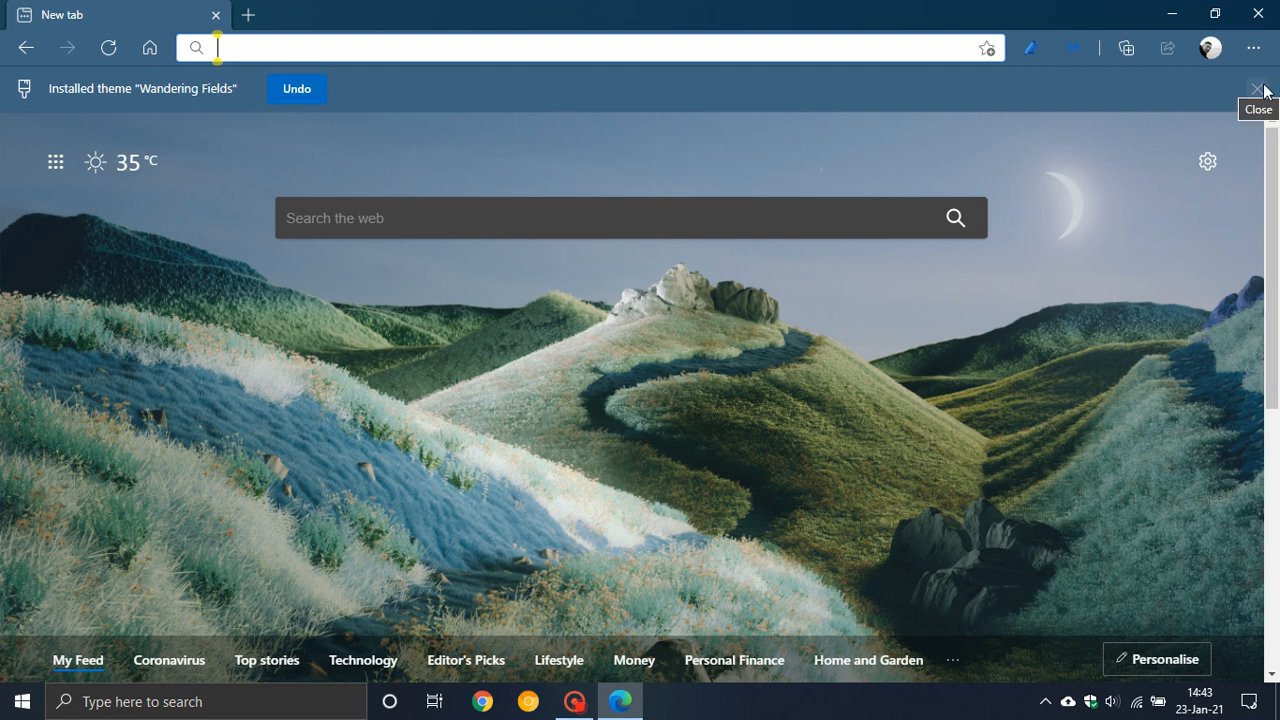
{"action": "left_click", "coordinate": [1257, 89]}
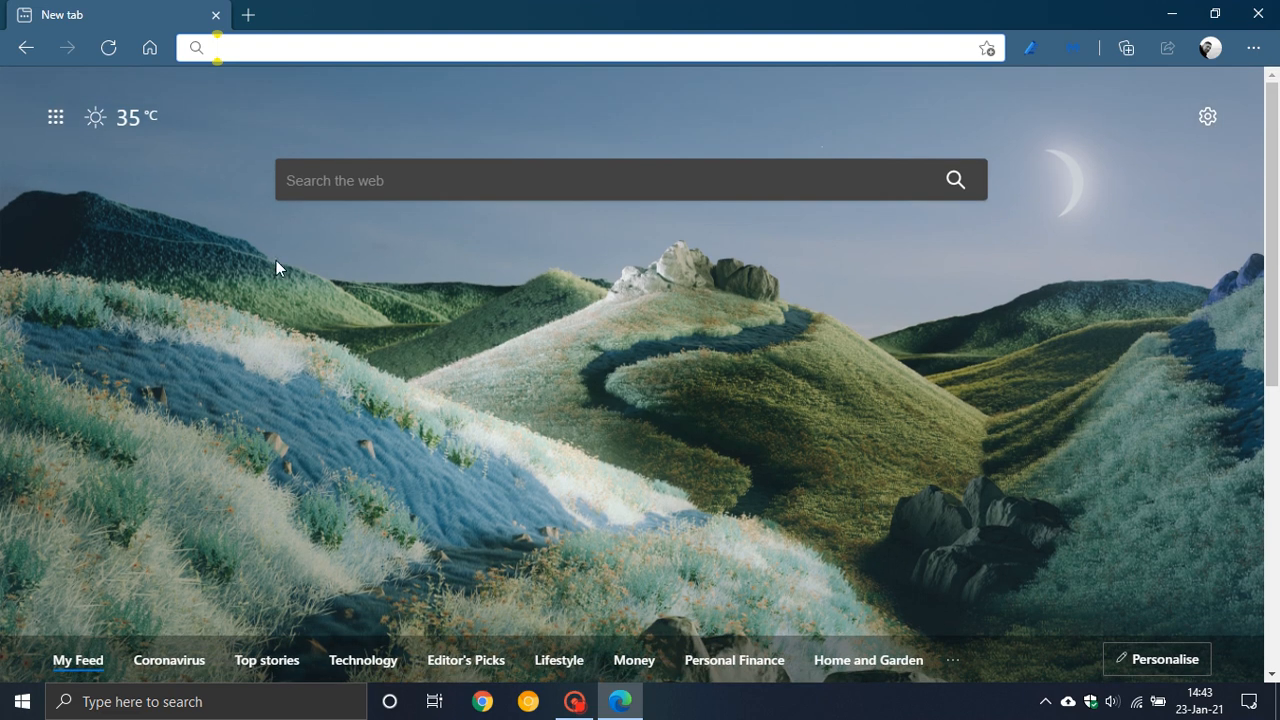
{"action": "mouse_move", "coordinate": [180, 22]}
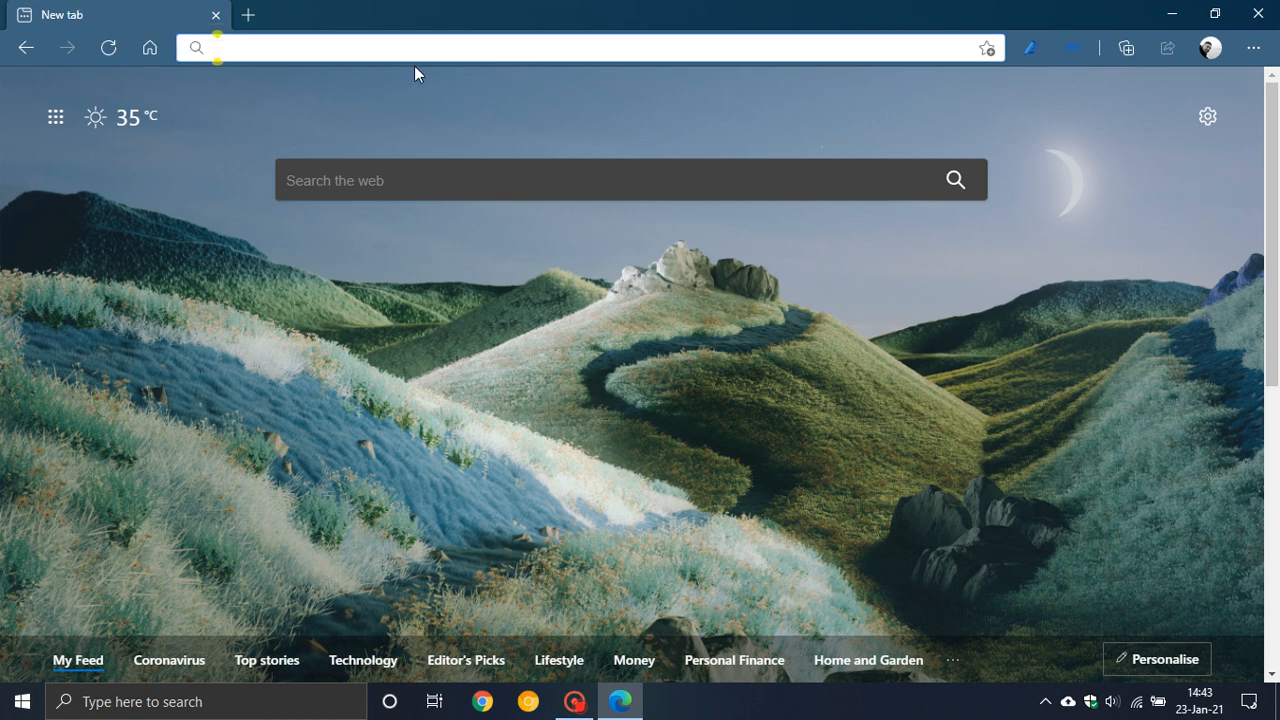
{"action": "mouse_move", "coordinate": [943, 372]}
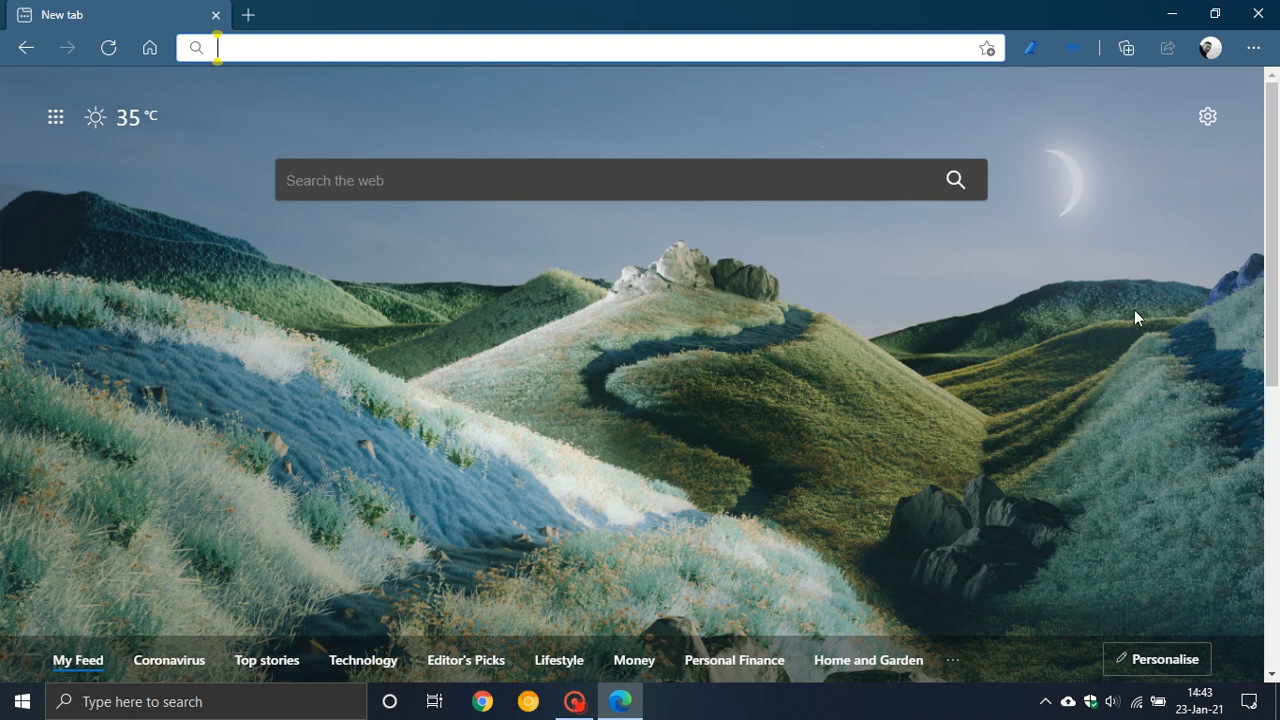
{"action": "mouse_move", "coordinate": [755, 417]}
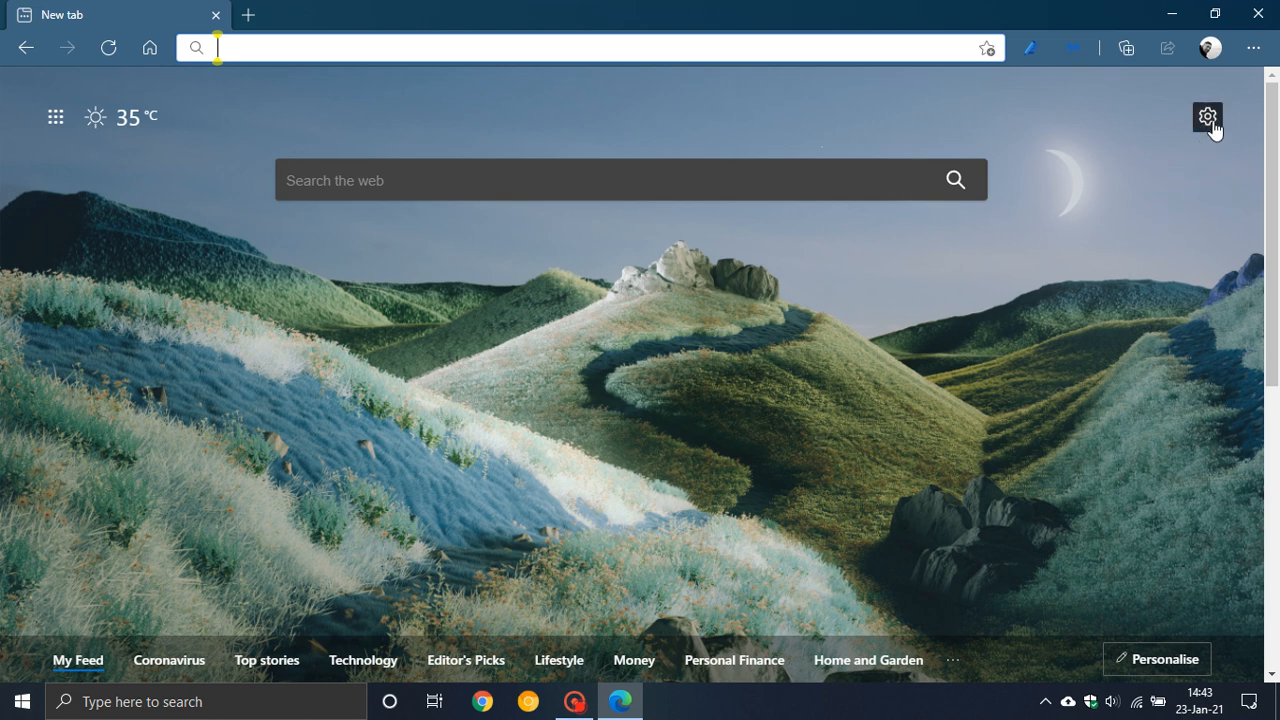
{"action": "left_click", "coordinate": [1207, 116]}
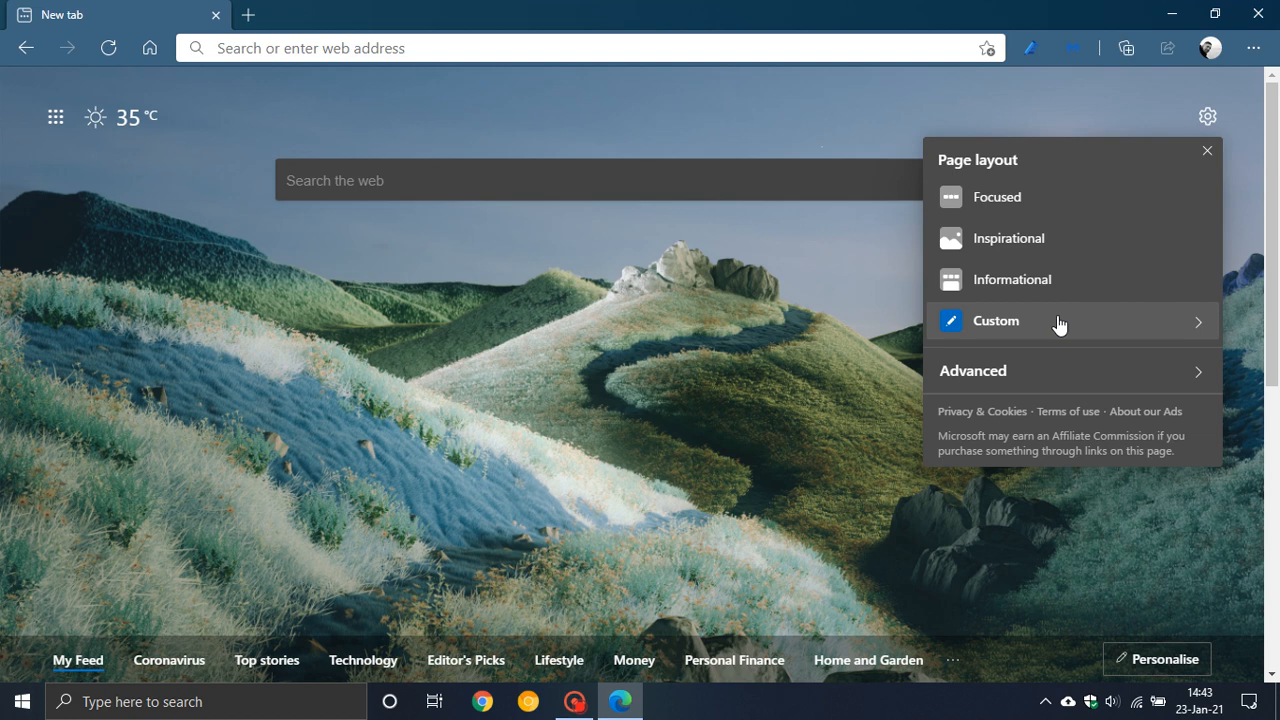
{"action": "left_click", "coordinate": [995, 321]}
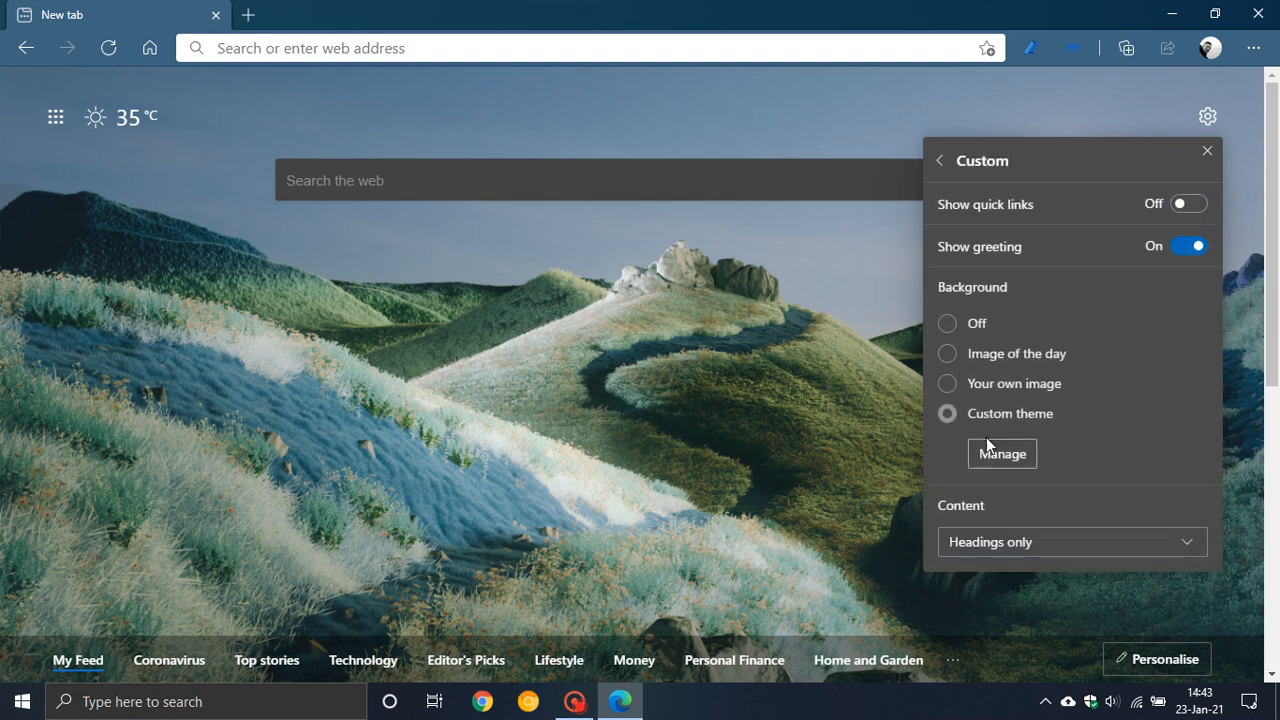
{"action": "mouse_move", "coordinate": [947, 413]}
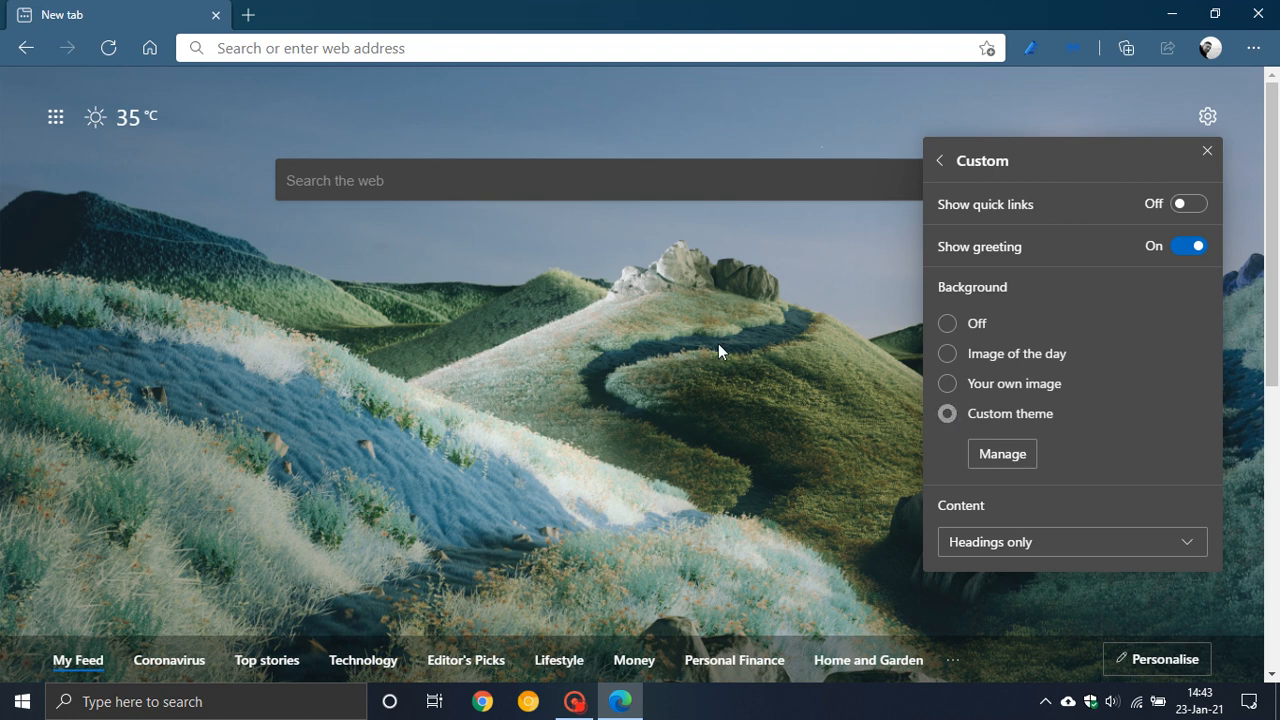
{"action": "left_click", "coordinate": [1206, 150]}
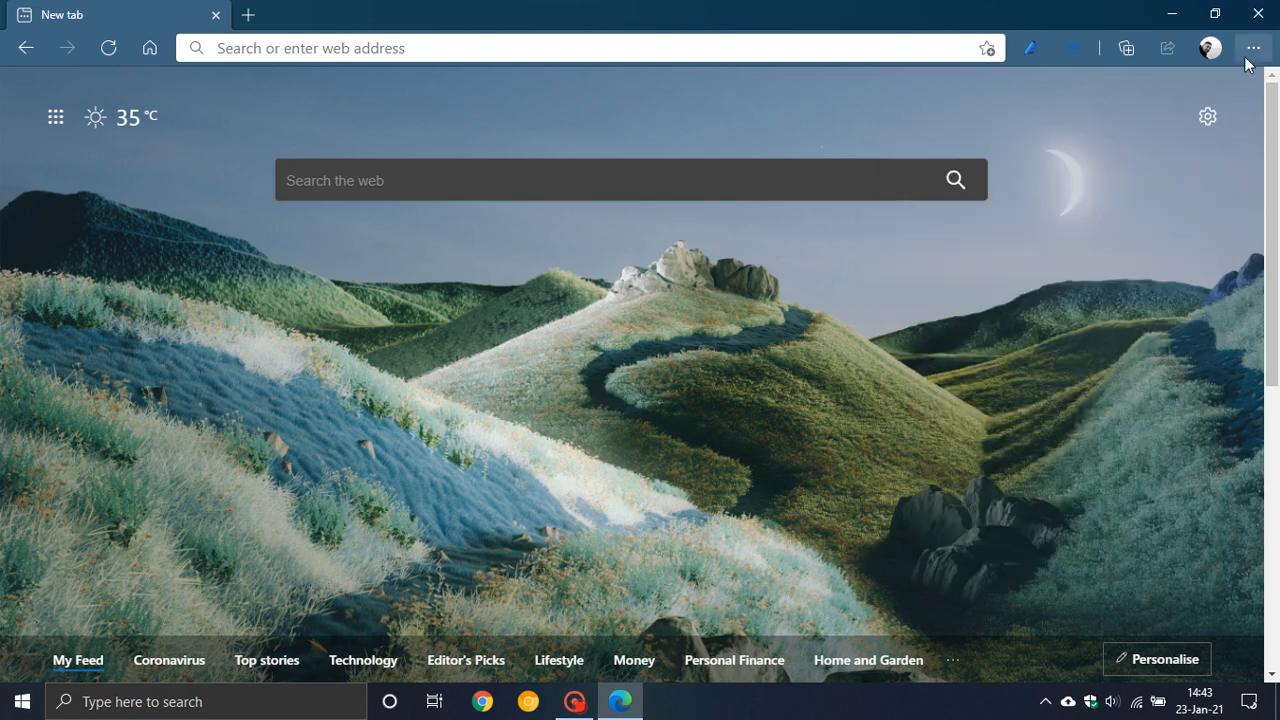
Remove the Wandering Fields custom theme in Settings > Appearance, then go Home
{"action": "left_click", "coordinate": [1253, 47]}
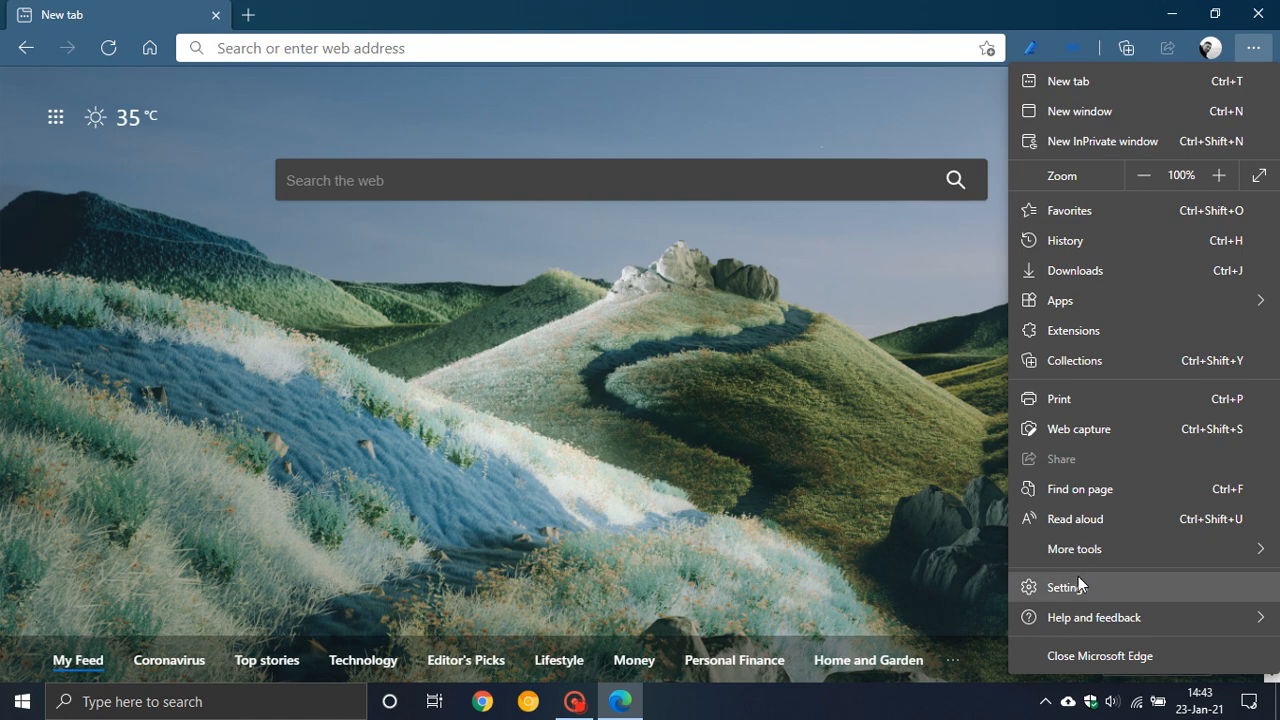
{"action": "left_click", "coordinate": [1066, 586]}
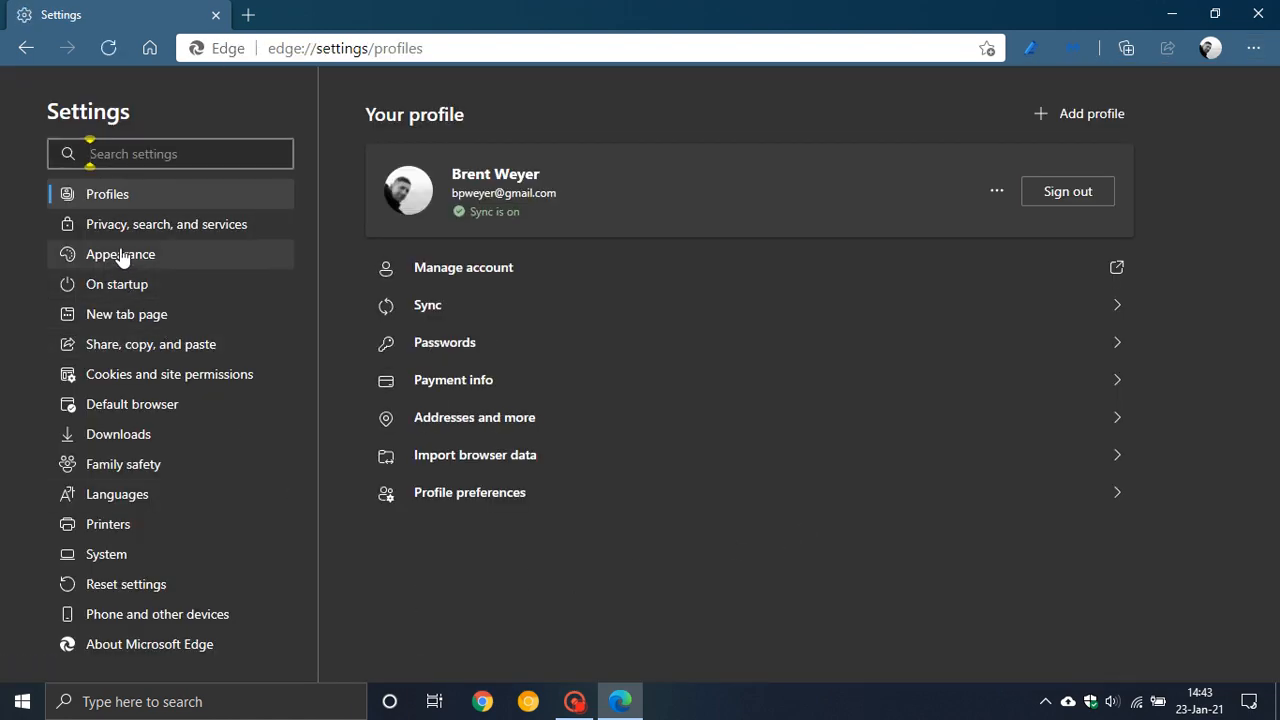
{"action": "left_click", "coordinate": [120, 254]}
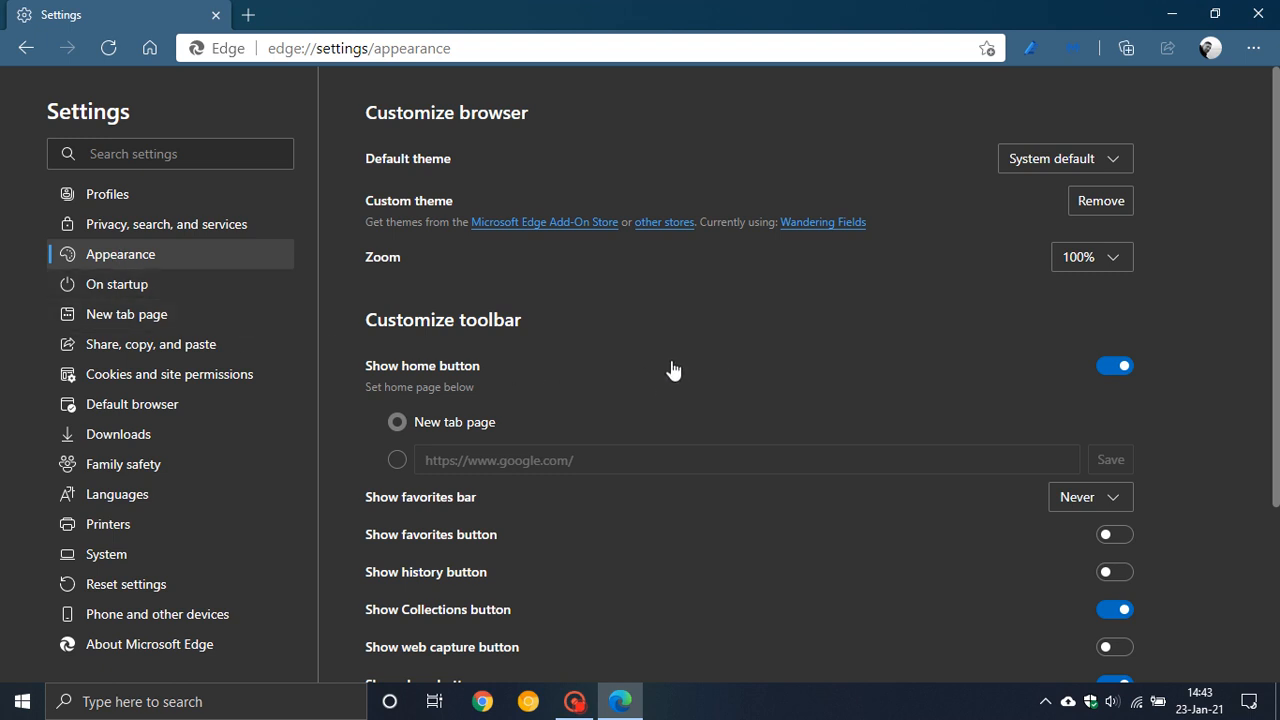
{"action": "mouse_move", "coordinate": [1100, 200]}
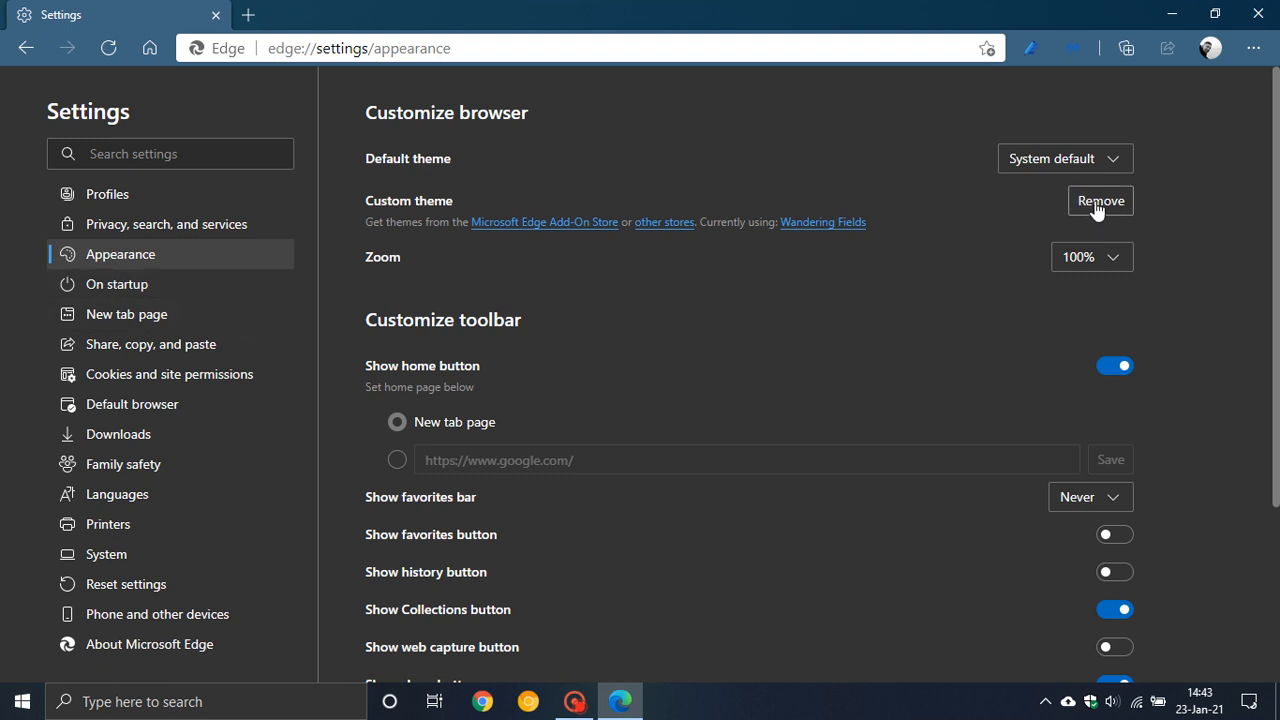
{"action": "left_click", "coordinate": [1100, 200]}
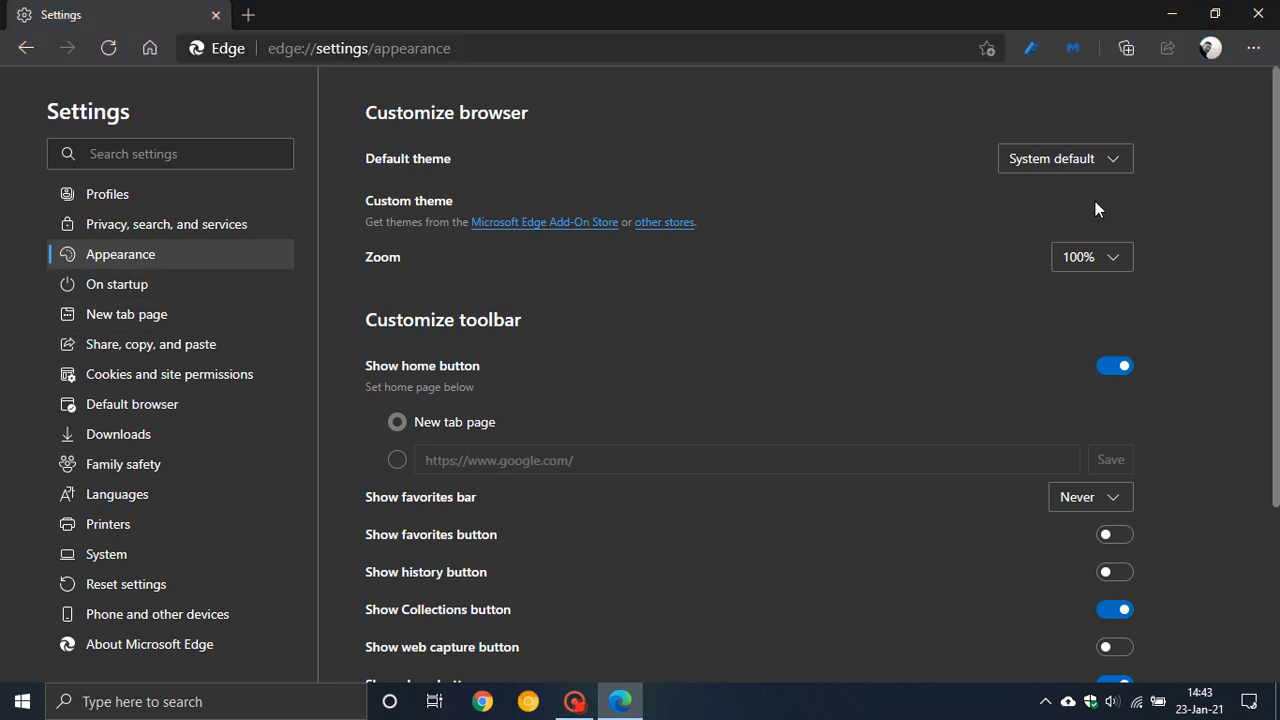
{"action": "left_click", "coordinate": [149, 47]}
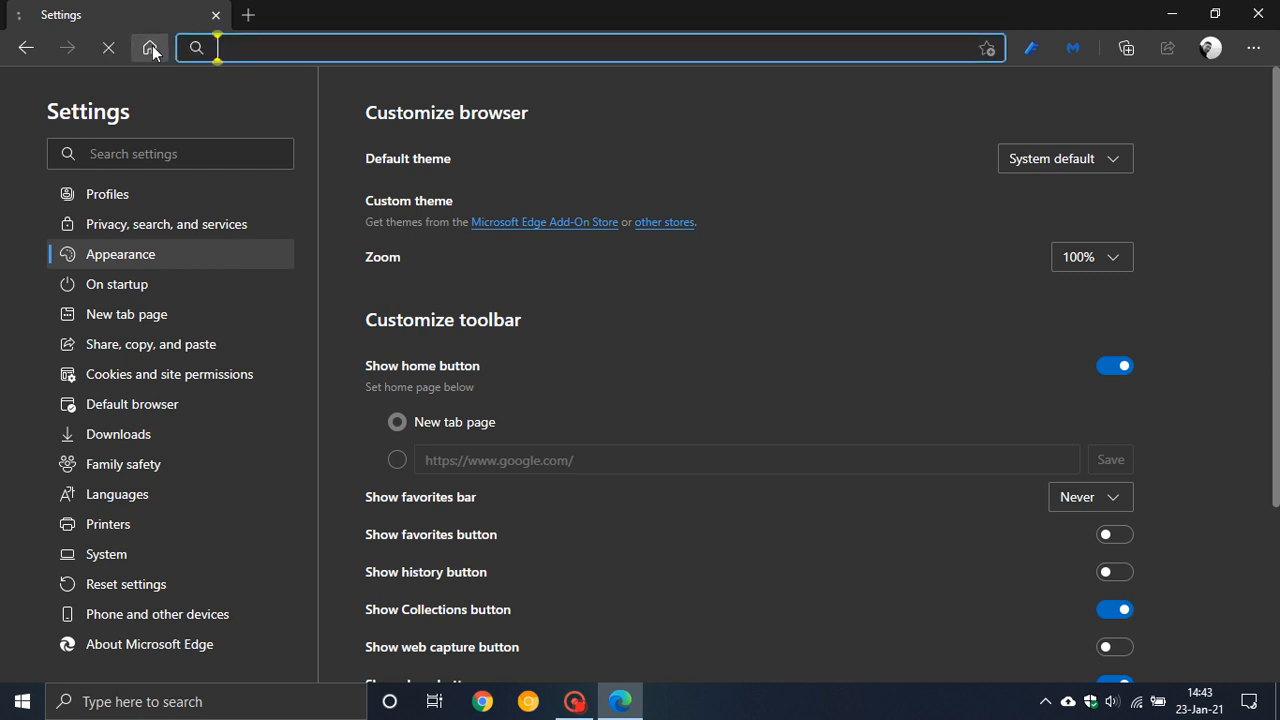
Return to the new tab page showing its default palm beach background
{"action": "left_click", "coordinate": [150, 48]}
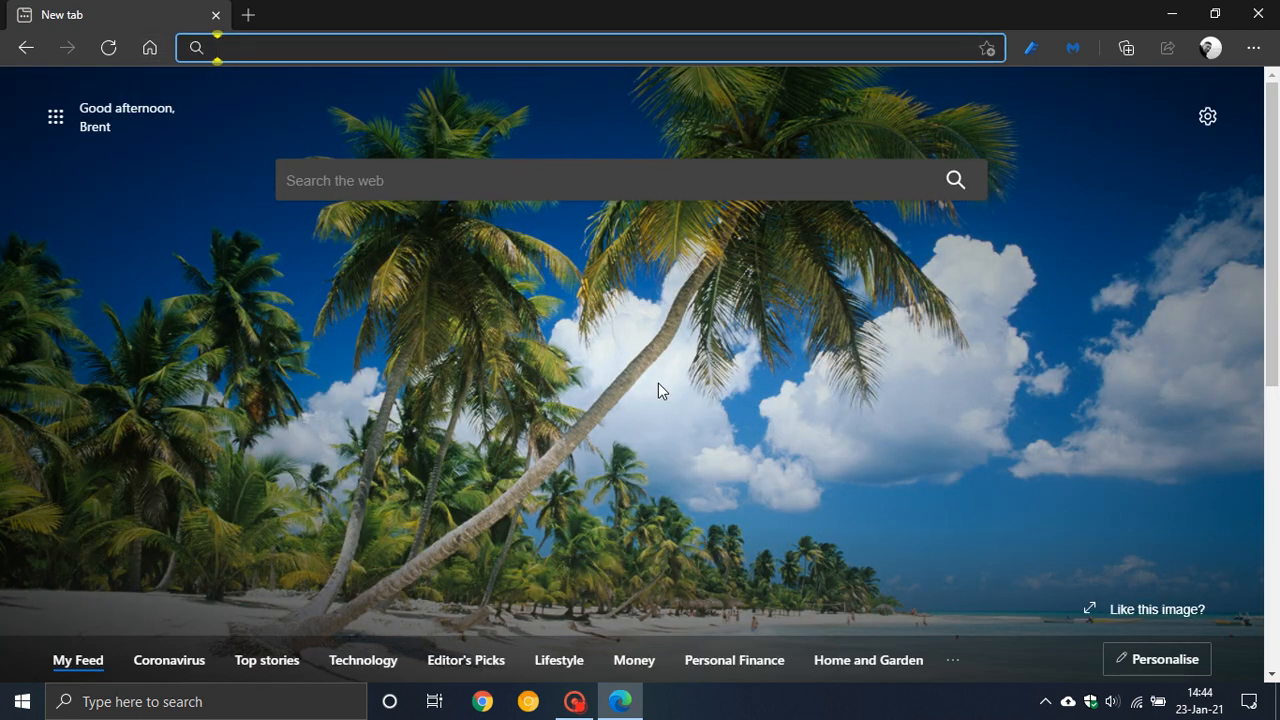
{"action": "mouse_move", "coordinate": [678, 400]}
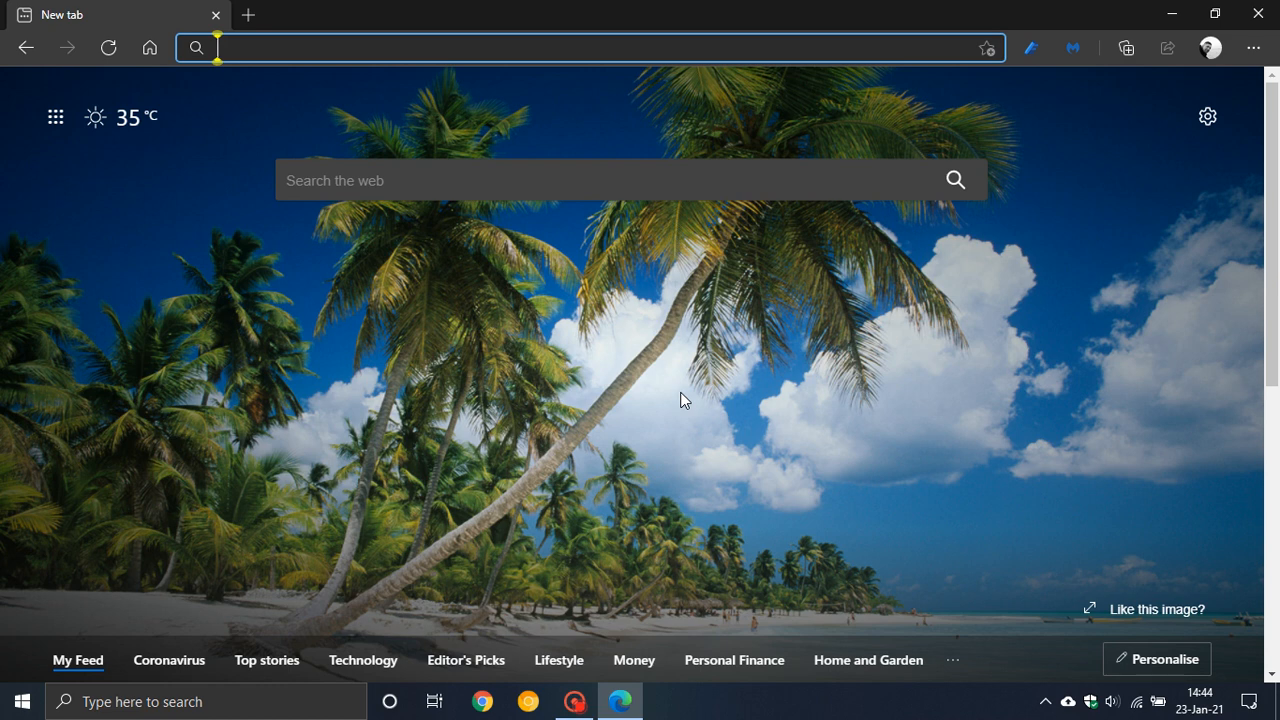
{"action": "mouse_move", "coordinate": [690, 400]}
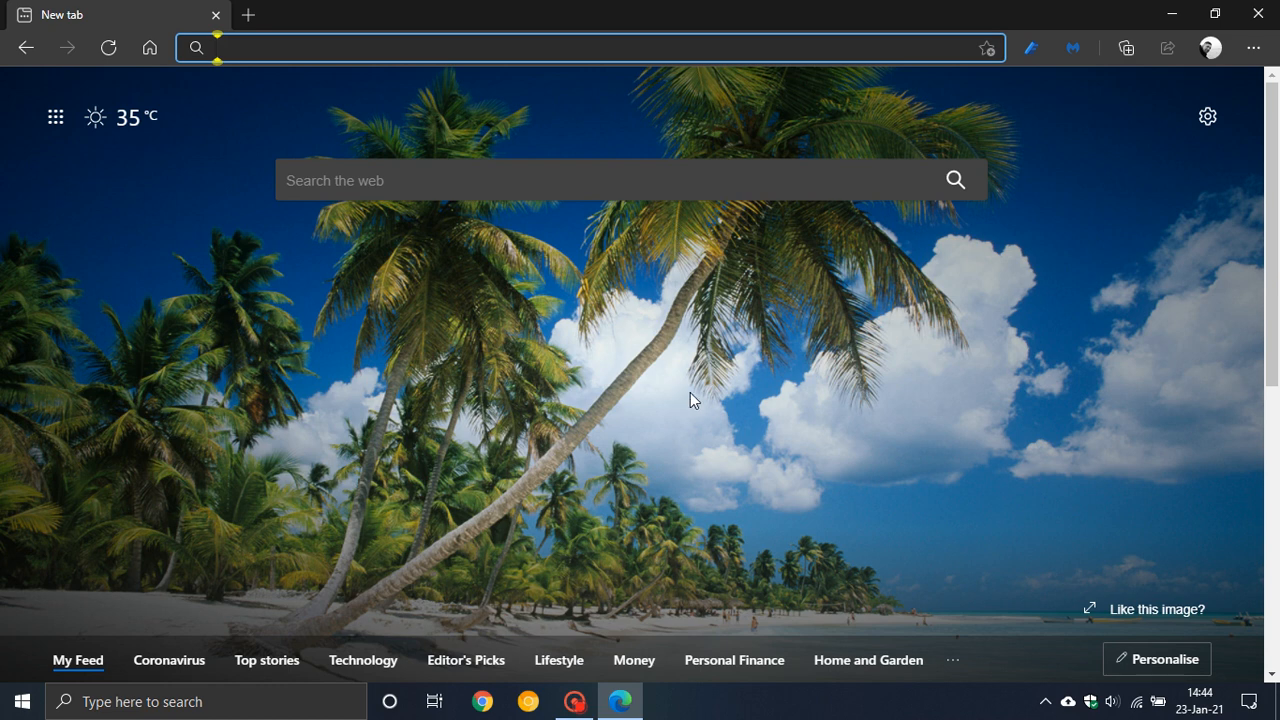